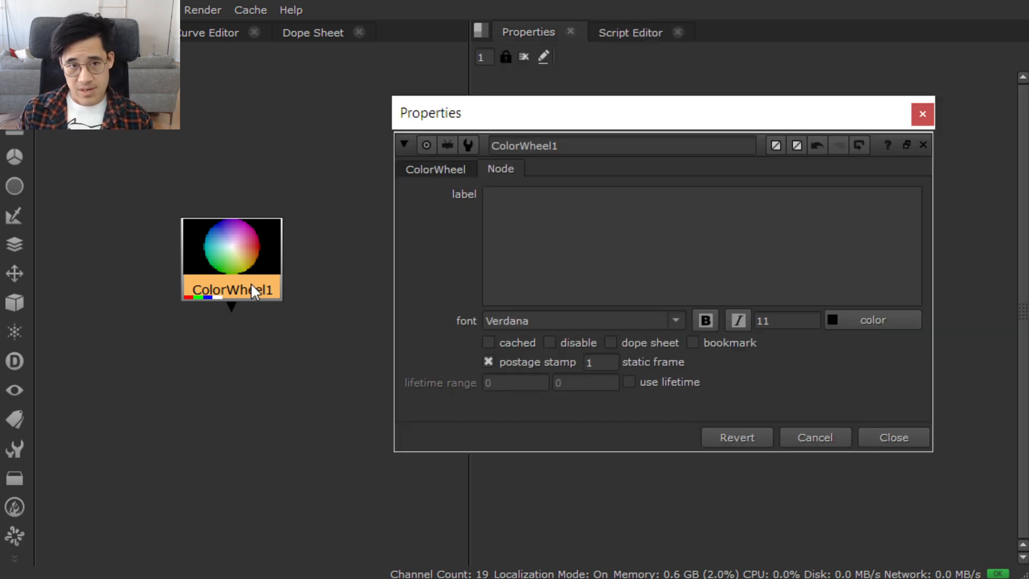
Untick then retick ColorWheel1's postage stamp option on its Node tab.
{"action": "left_click", "coordinate": [435, 169]}
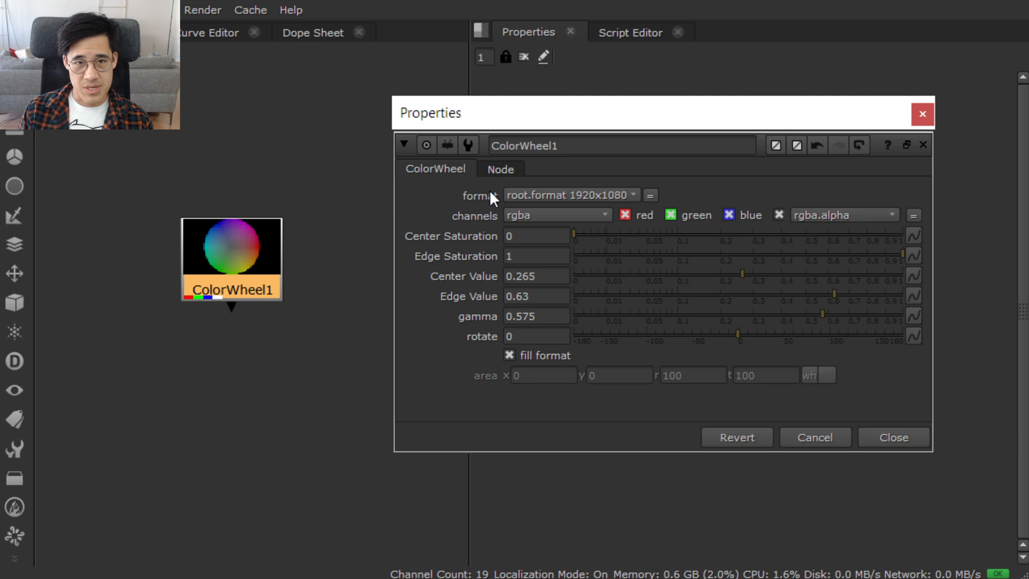
{"action": "left_click", "coordinate": [501, 170]}
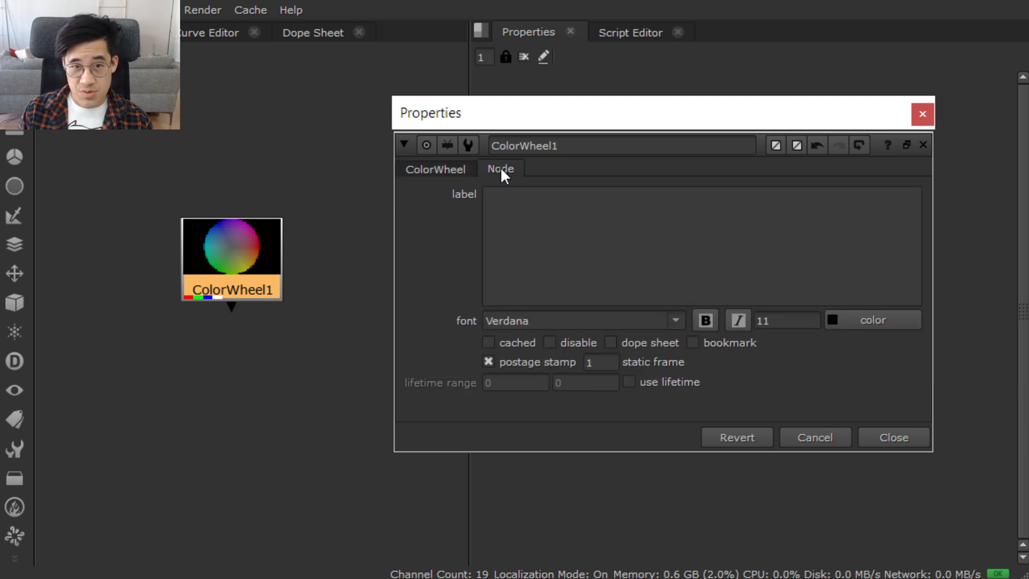
{"action": "mouse_move", "coordinate": [396, 398]}
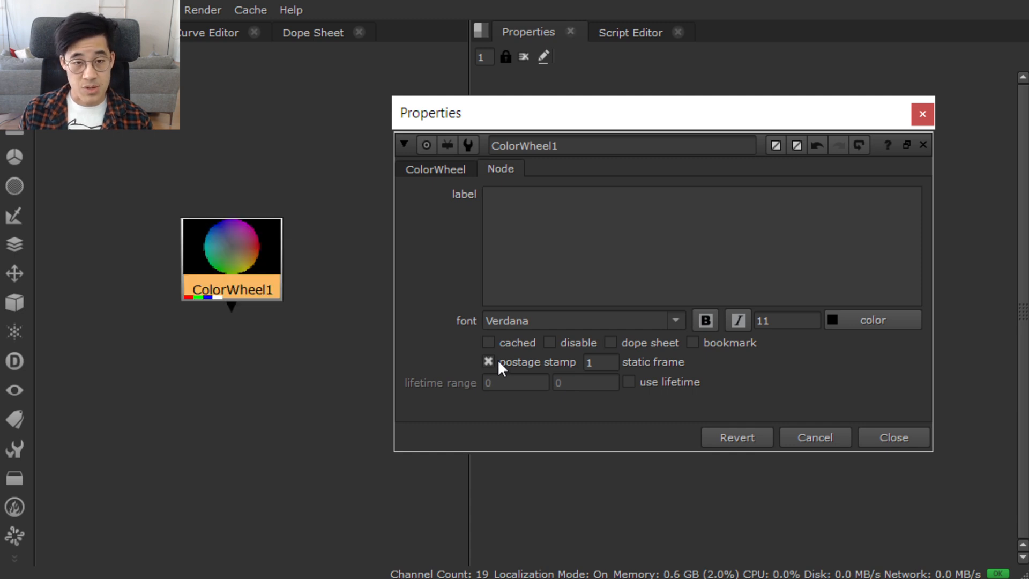
{"action": "mouse_move", "coordinate": [445, 334]}
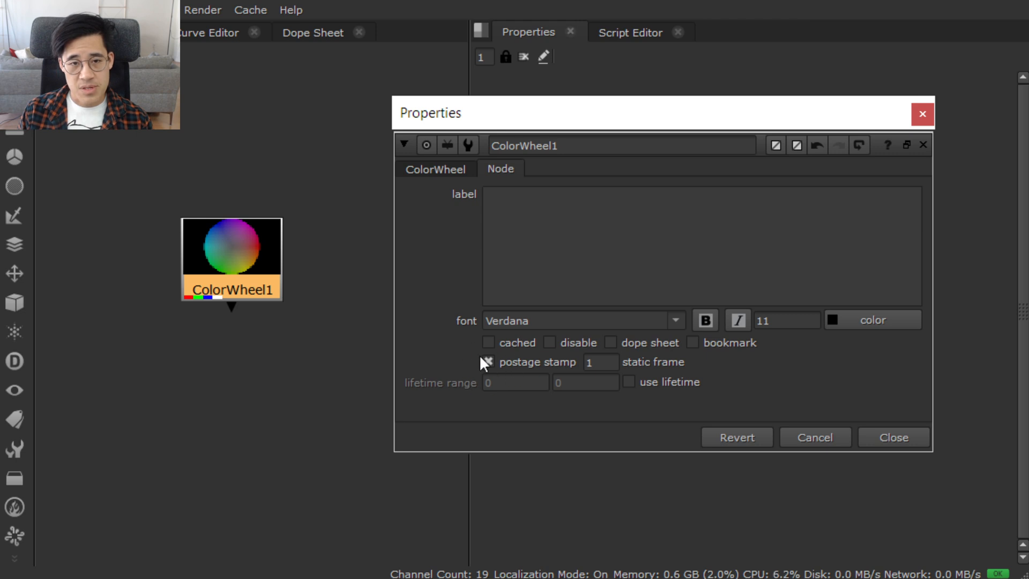
{"action": "left_click", "coordinate": [488, 362]}
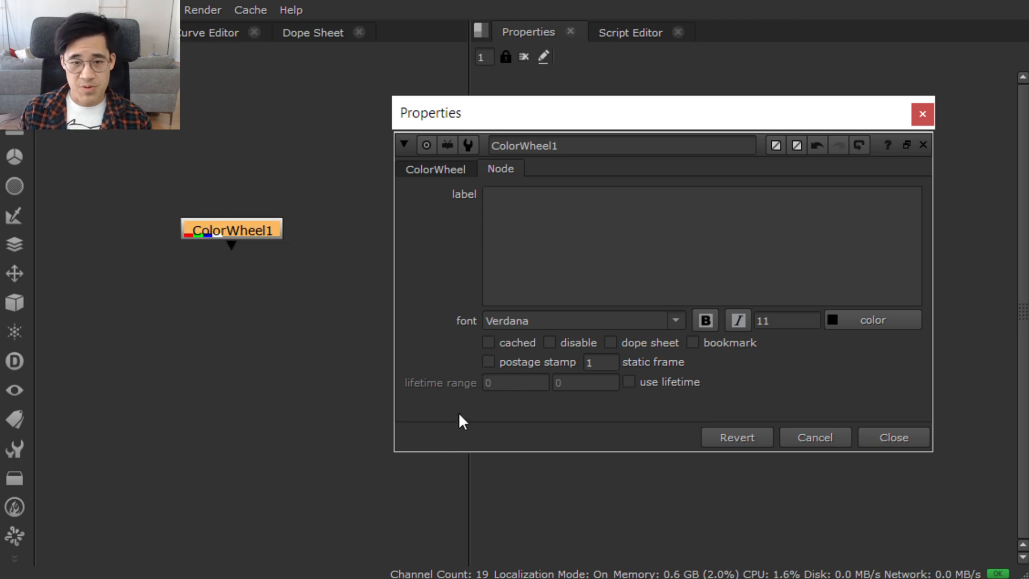
{"action": "mouse_move", "coordinate": [457, 386]}
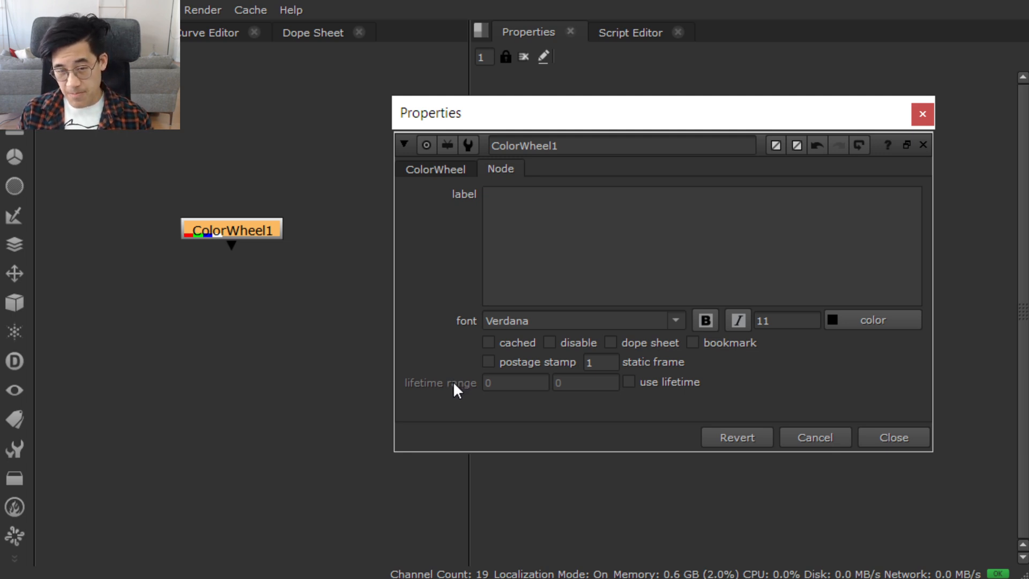
{"action": "mouse_move", "coordinate": [461, 397]}
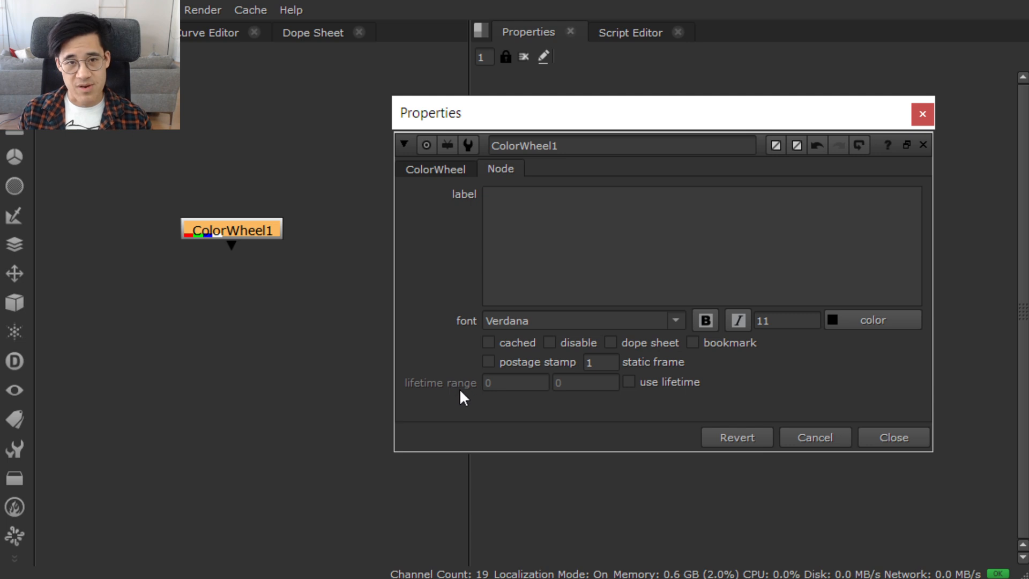
{"action": "mouse_move", "coordinate": [496, 371]}
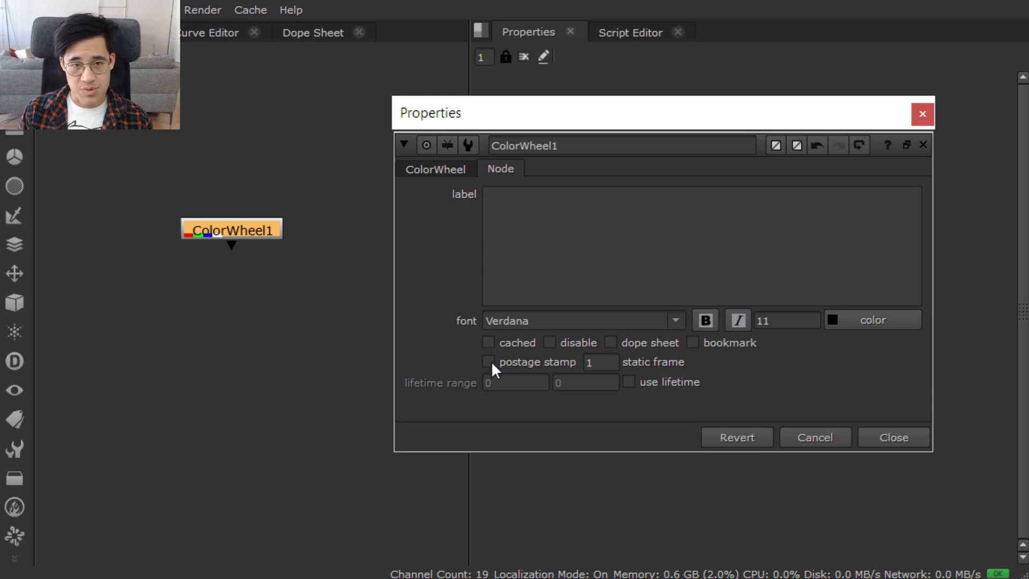
{"action": "left_click", "coordinate": [892, 437]}
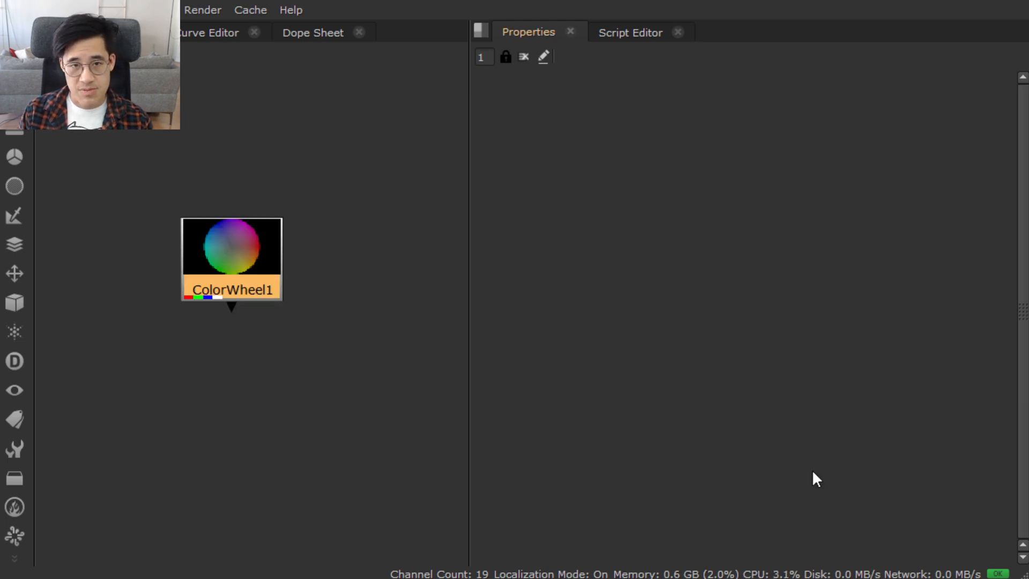
In the Script Editor, type the line the_node = nuke.selecteNode().
{"action": "left_click", "coordinate": [629, 31]}
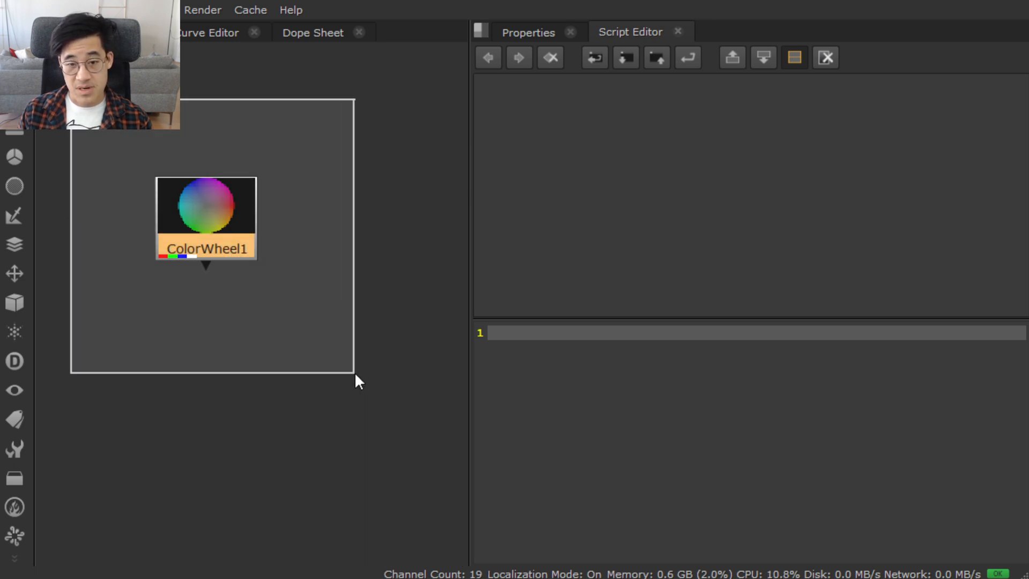
{"action": "type", "text": "nukj"}
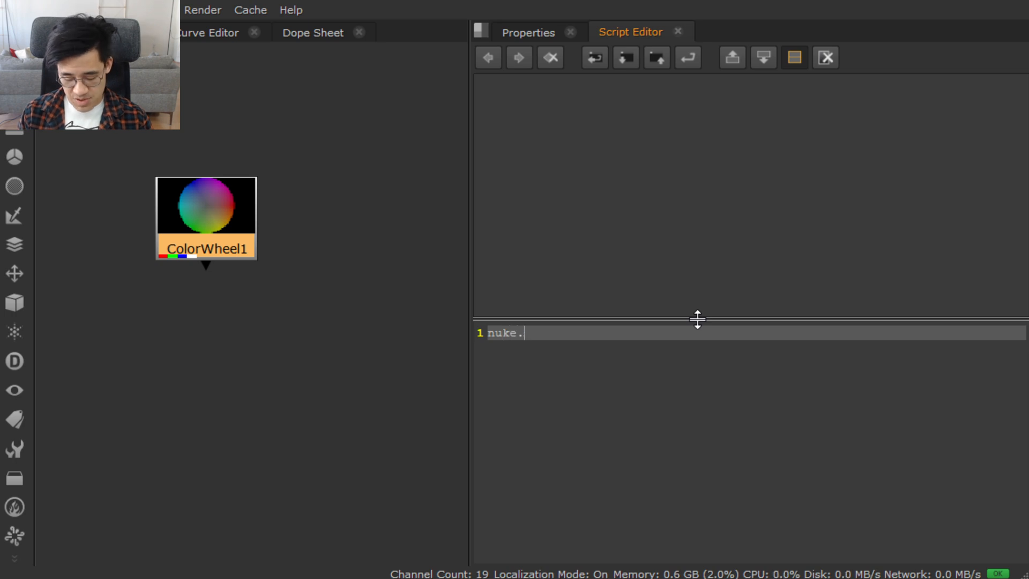
{"action": "type", "text": "selecteNode()"}
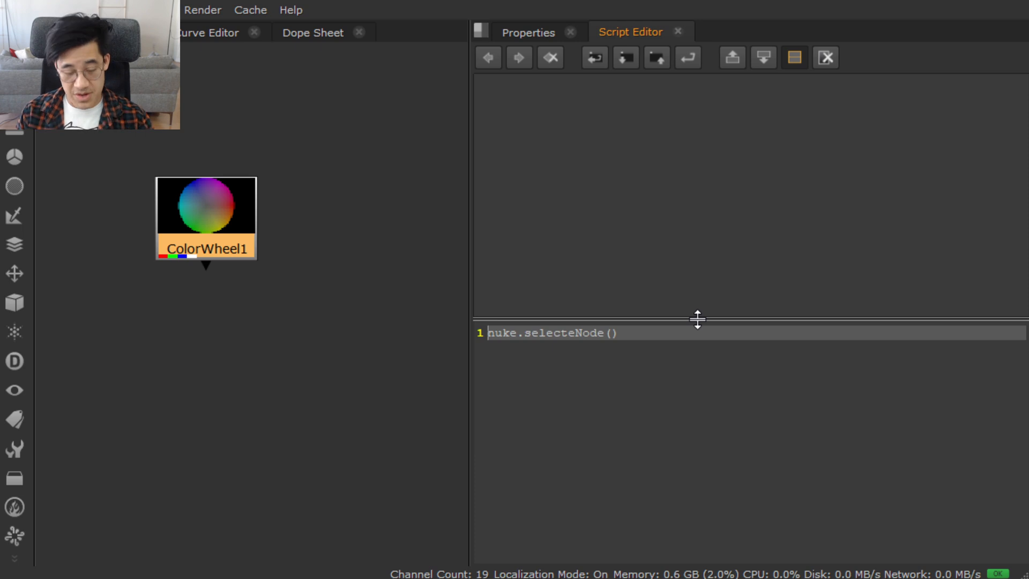
{"action": "type", "text": "the_node ="}
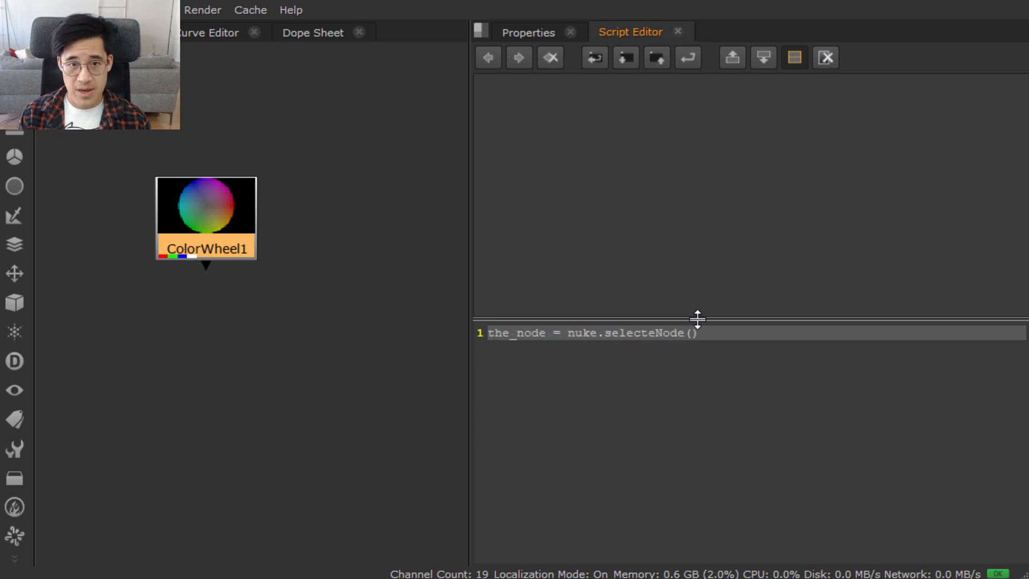
{"action": "mouse_move", "coordinate": [569, 336]}
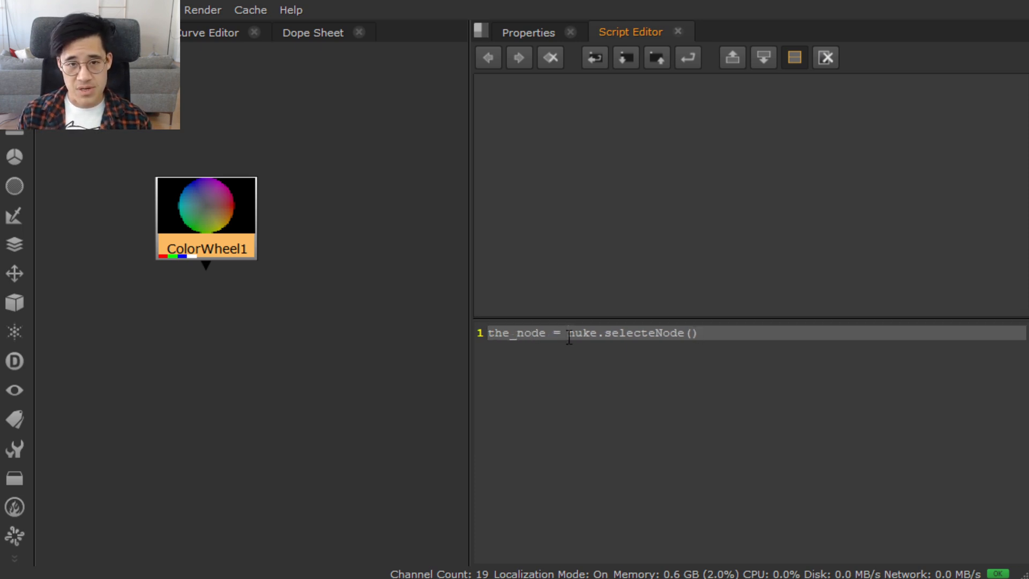
{"action": "mouse_move", "coordinate": [734, 362]}
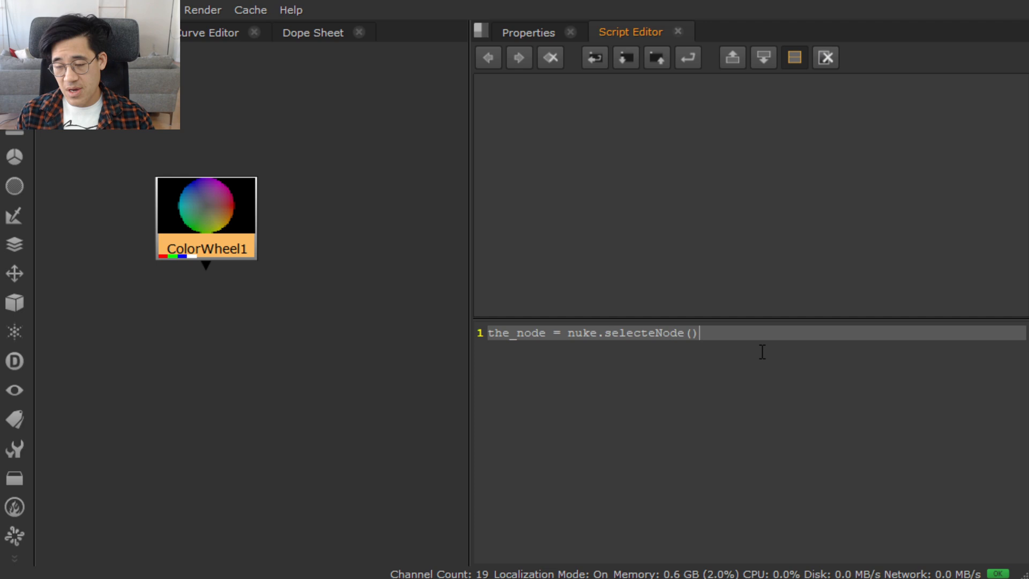
{"action": "mouse_move", "coordinate": [736, 419]}
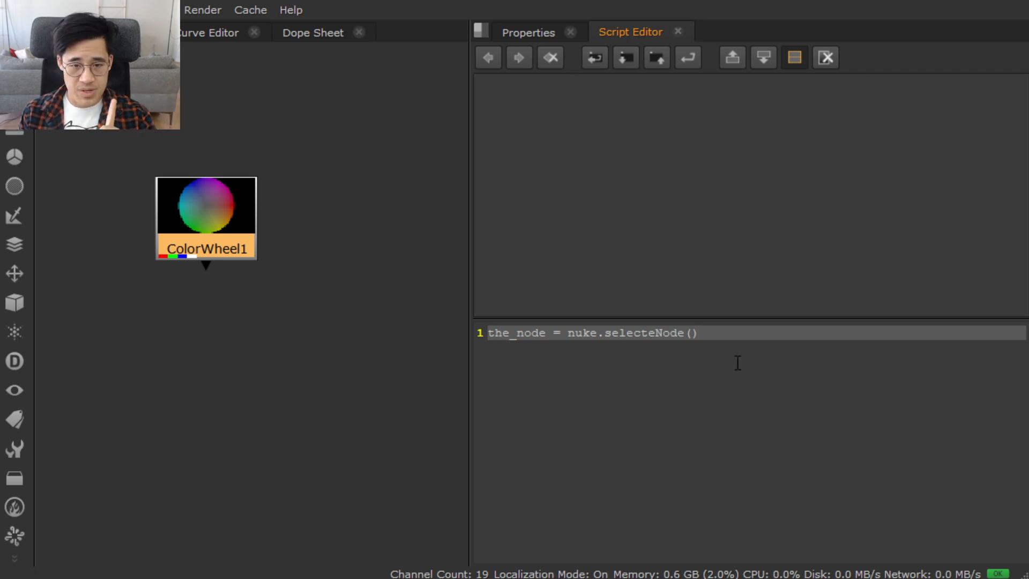
{"action": "mouse_move", "coordinate": [688, 64]}
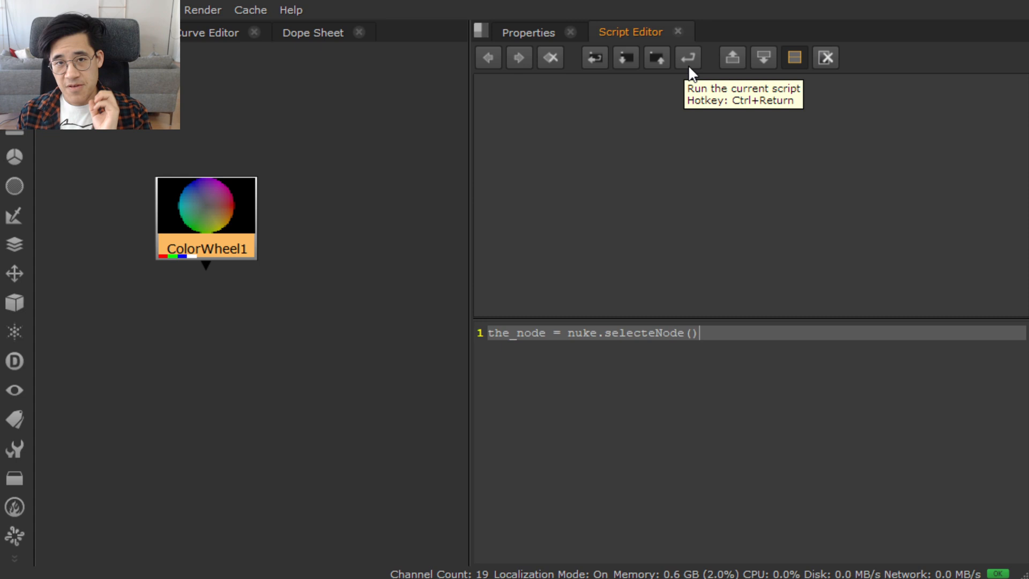
Run the line, fix the typo to nuke.selectedNode(), and run it again.
{"action": "left_click", "coordinate": [687, 58]}
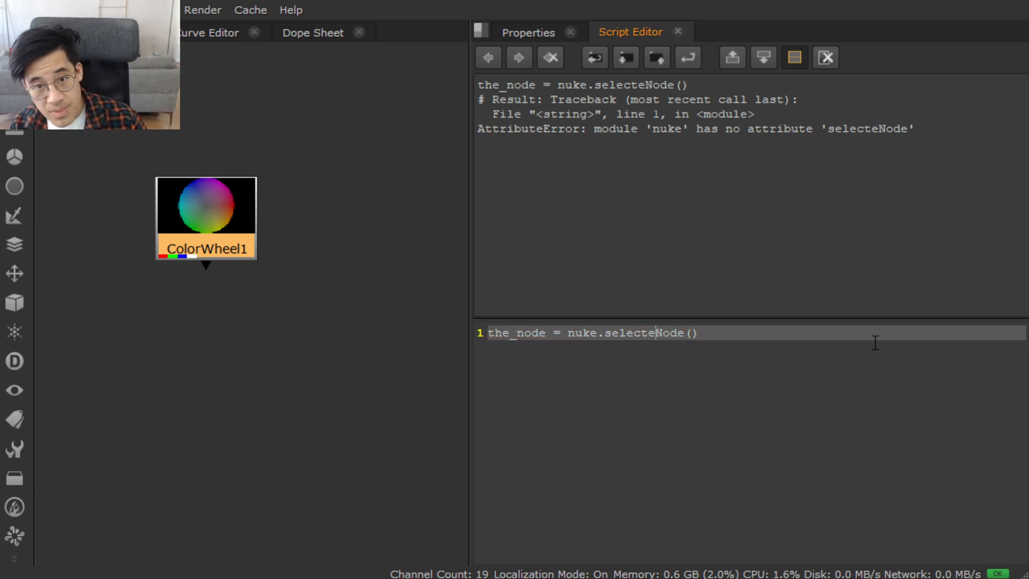
{"action": "type", "text": "d"}
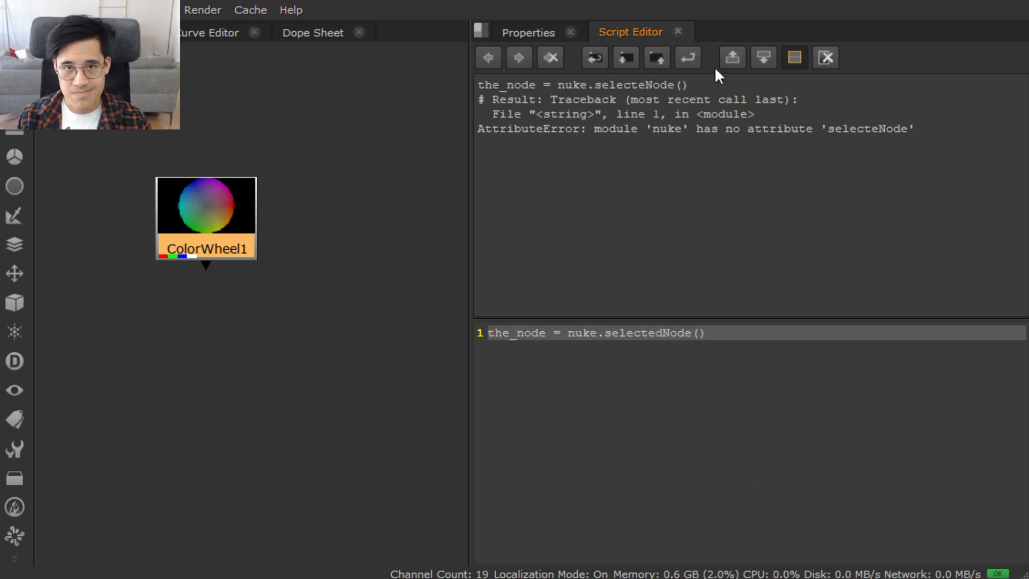
{"action": "left_click", "coordinate": [688, 57]}
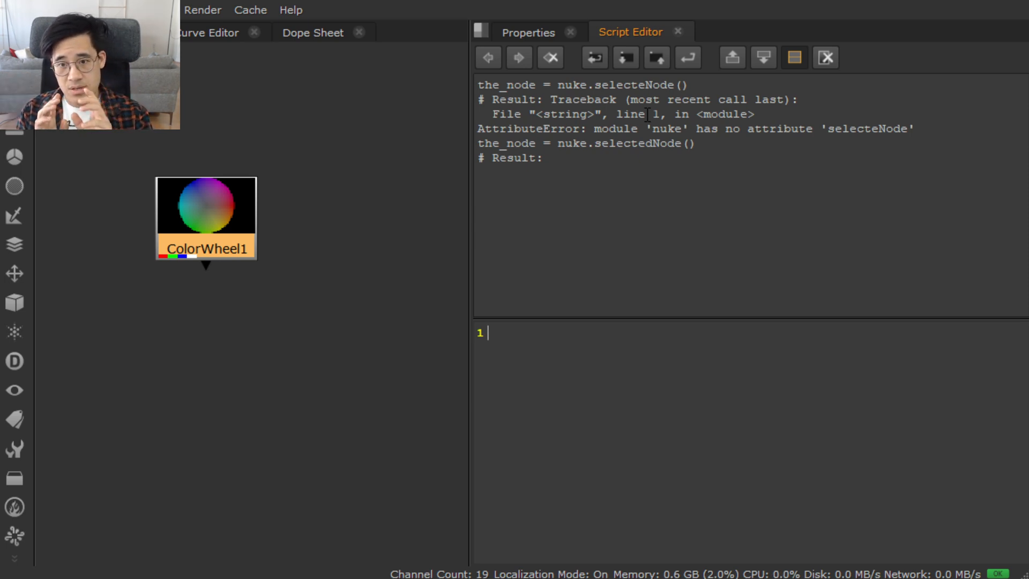
{"action": "mouse_move", "coordinate": [676, 60]}
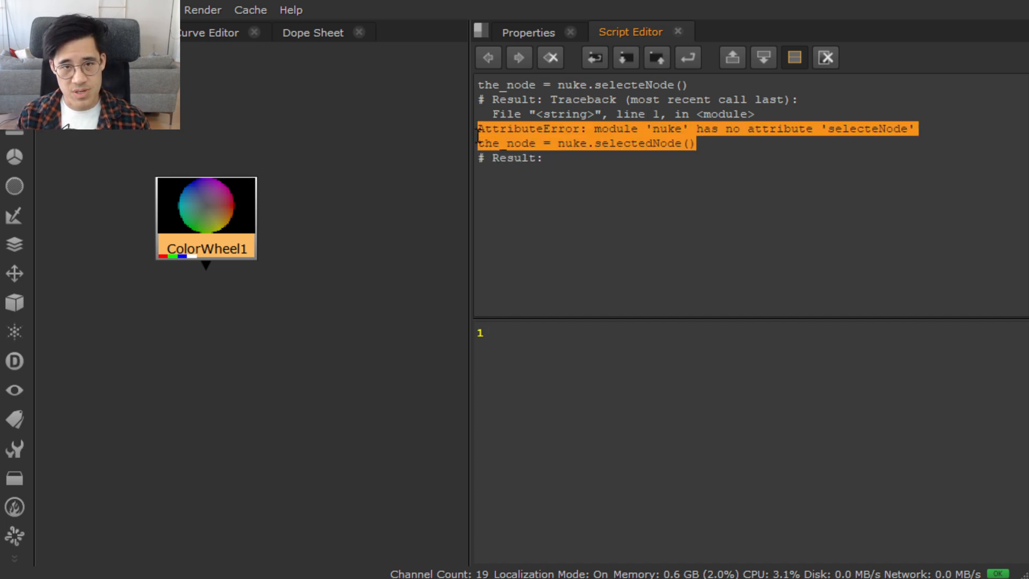
Re-enter the_node = nuke.selectedNode(), execute it, and select the line to run again.
{"action": "left_click", "coordinate": [573, 157]}
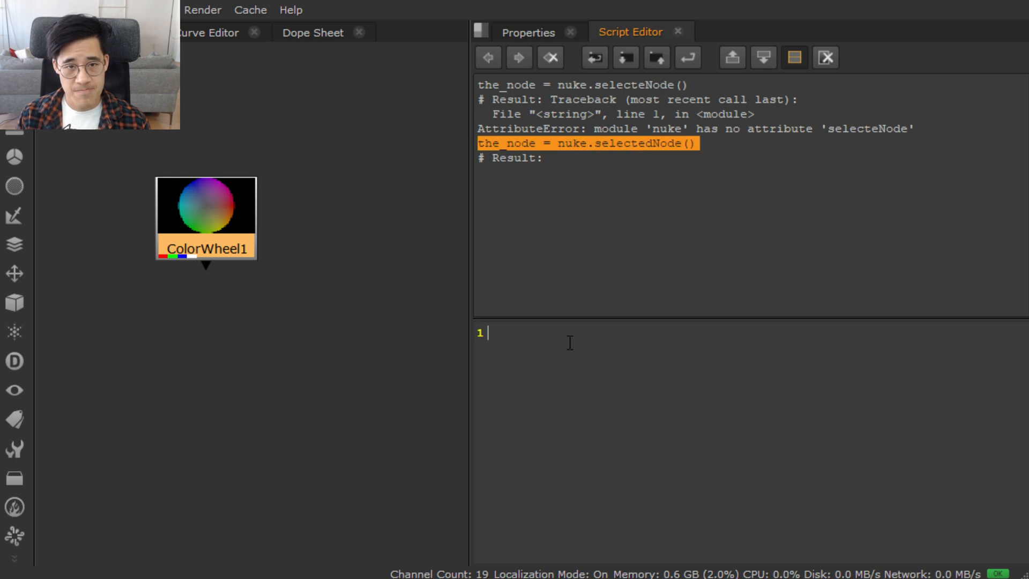
{"action": "type", "text": "the_node = nuke.selectedNode()"}
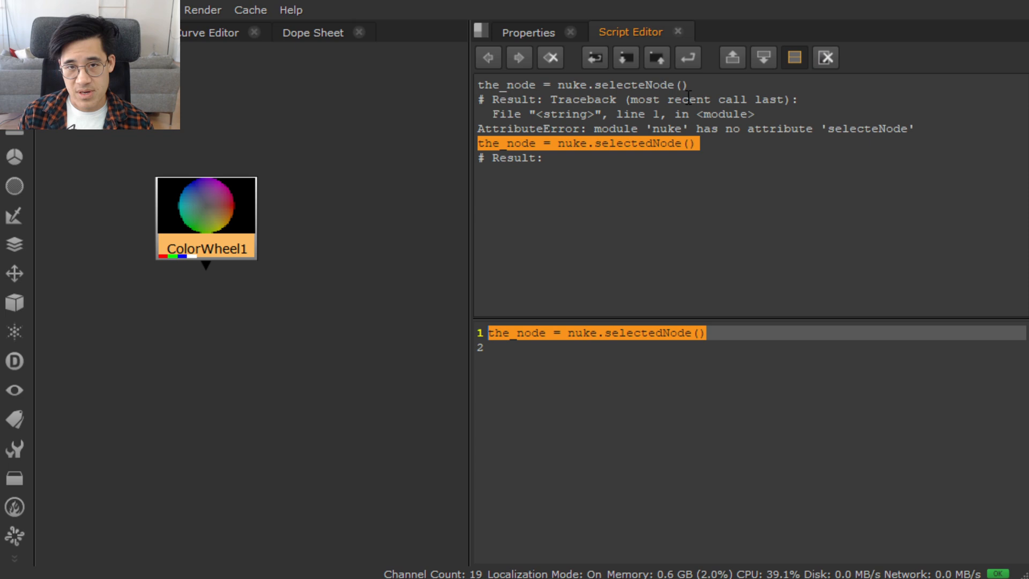
{"action": "mouse_move", "coordinate": [687, 57]}
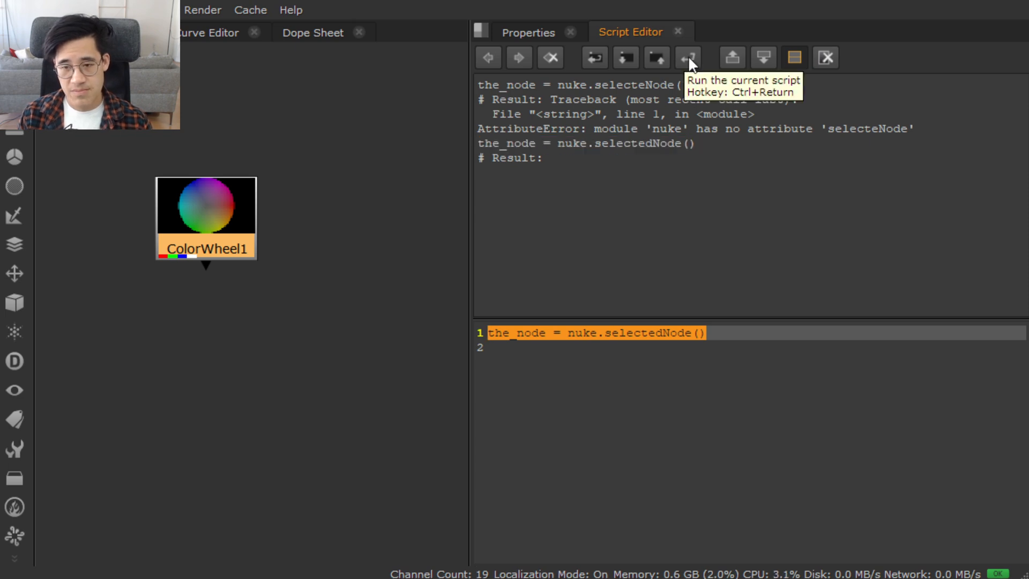
{"action": "left_click", "coordinate": [687, 58]}
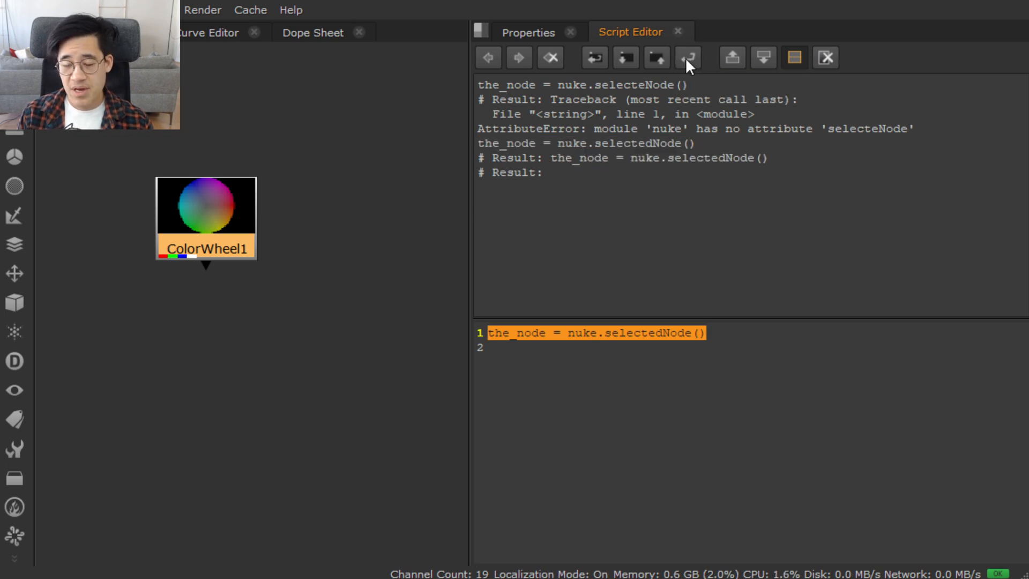
{"action": "mouse_move", "coordinate": [687, 57]}
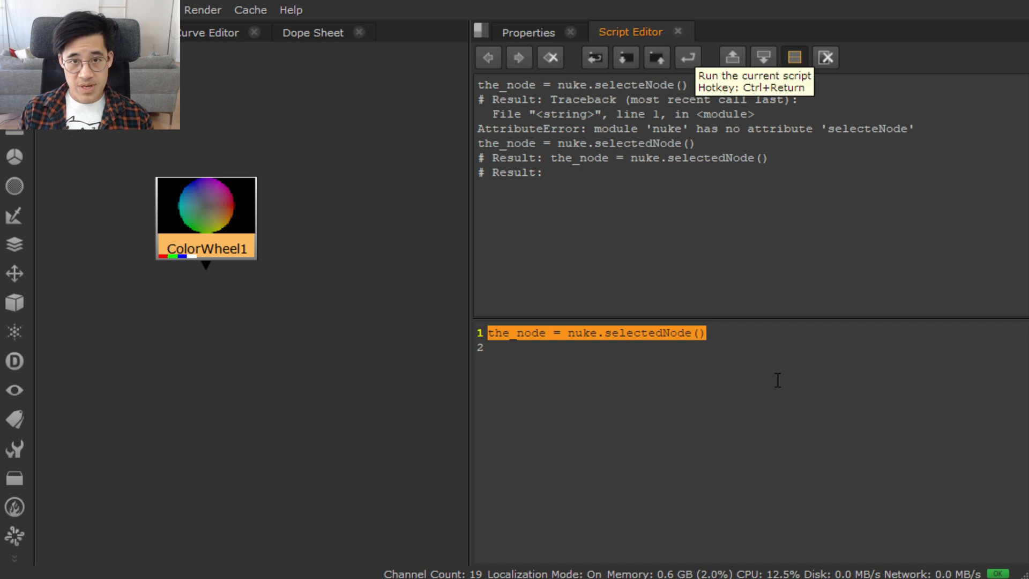
{"action": "mouse_move", "coordinate": [564, 420]}
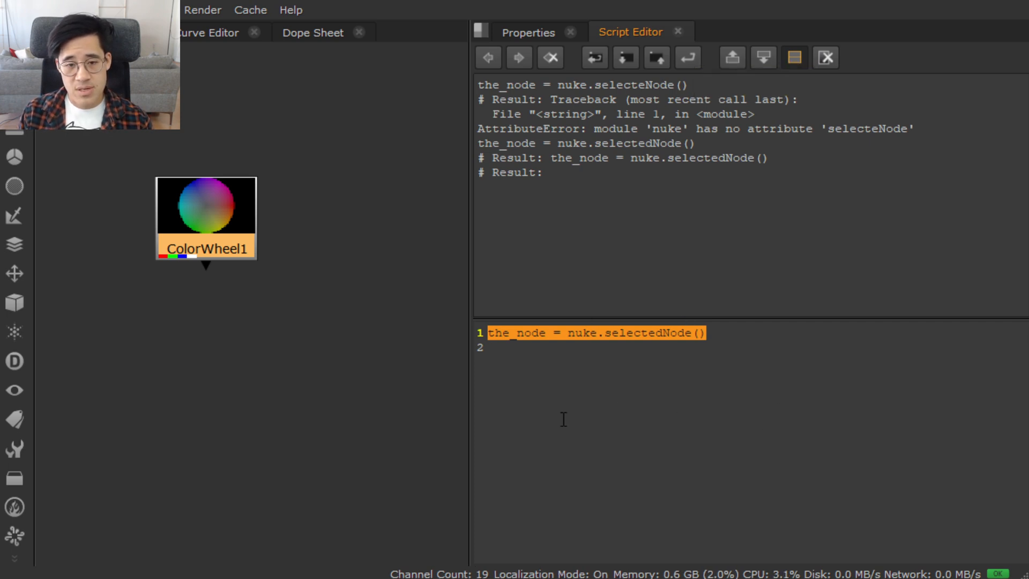
{"action": "mouse_move", "coordinate": [593, 347]}
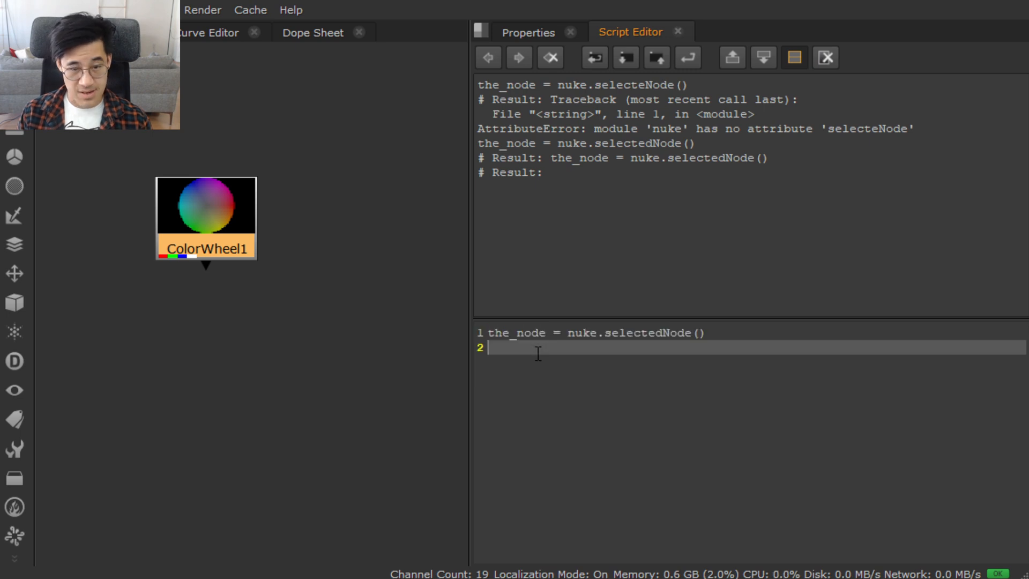
{"action": "mouse_move", "coordinate": [875, 362]}
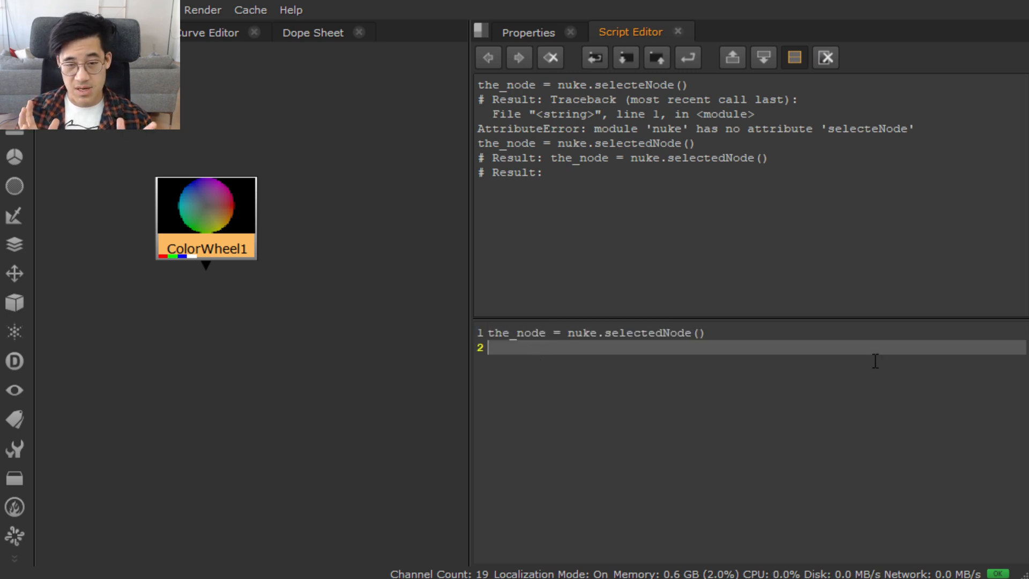
{"action": "triple_click", "coordinate": [591, 333]}
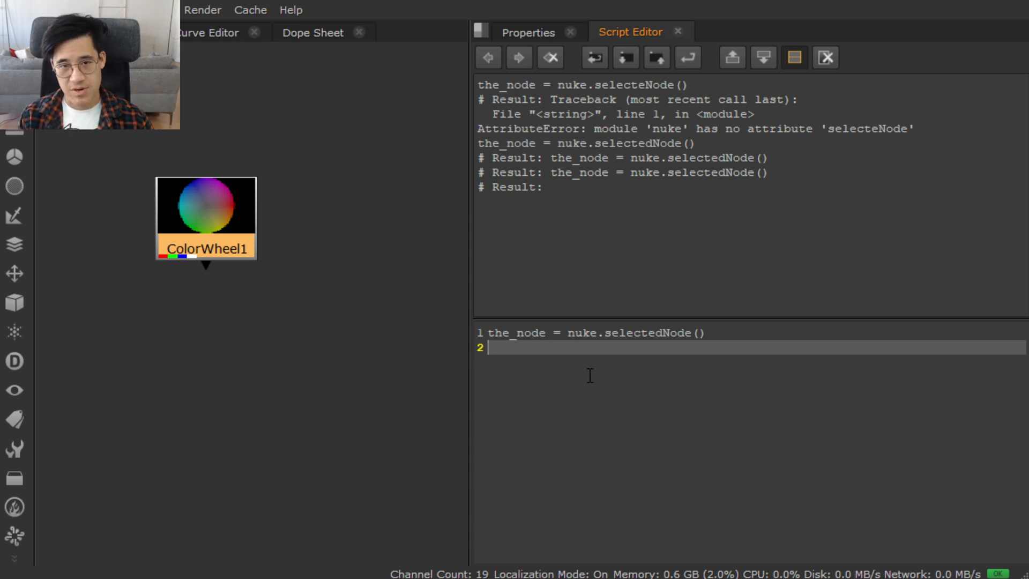
Evaluate the_node on line 3 to show <ColorWheel1>, then begin typing the_node.k.
{"action": "double_click", "coordinate": [518, 333]}
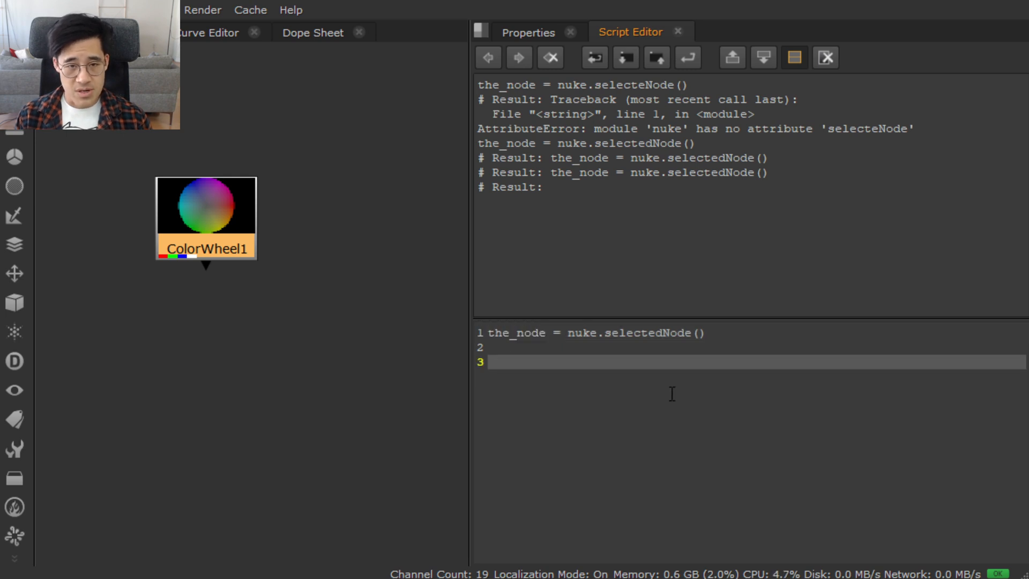
{"action": "type", "text": "the_node"}
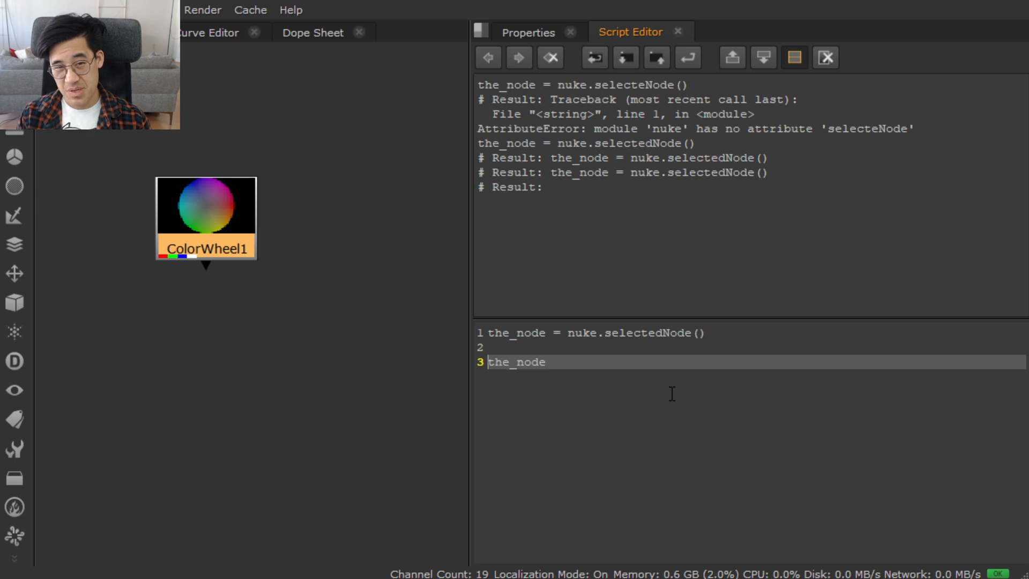
{"action": "double_click", "coordinate": [515, 362]}
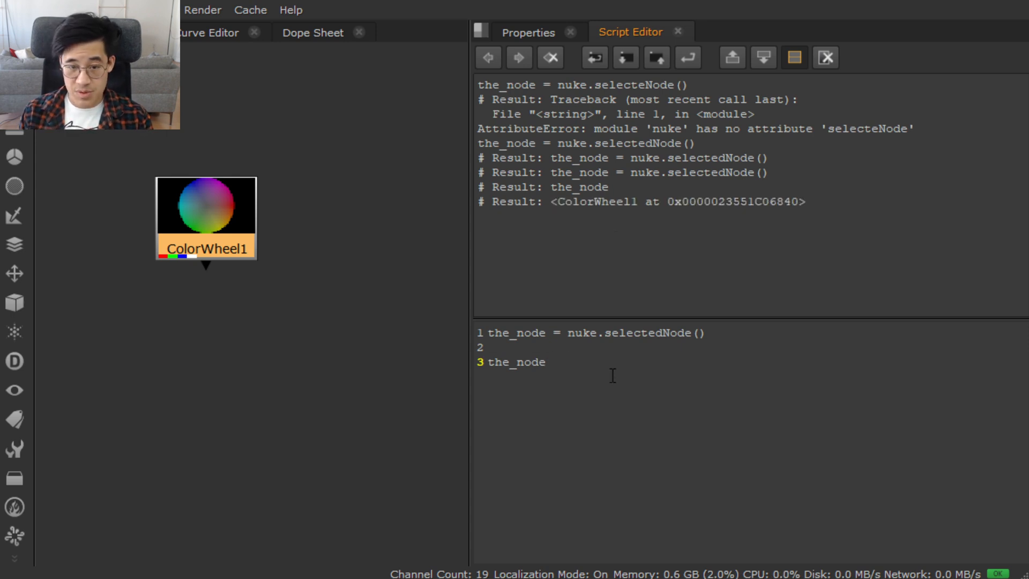
{"action": "mouse_move", "coordinate": [854, 426]}
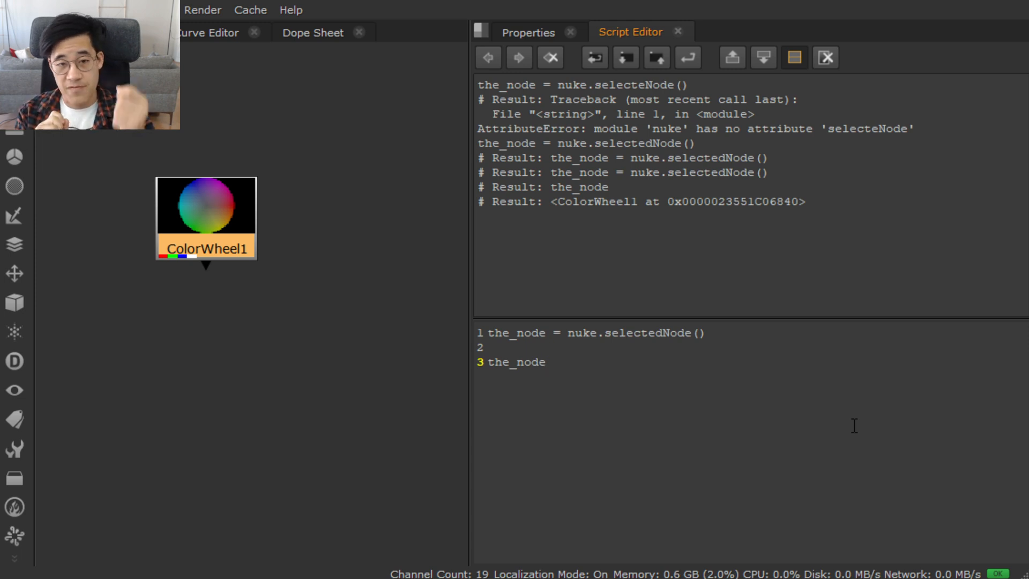
{"action": "type", "text": ".k"}
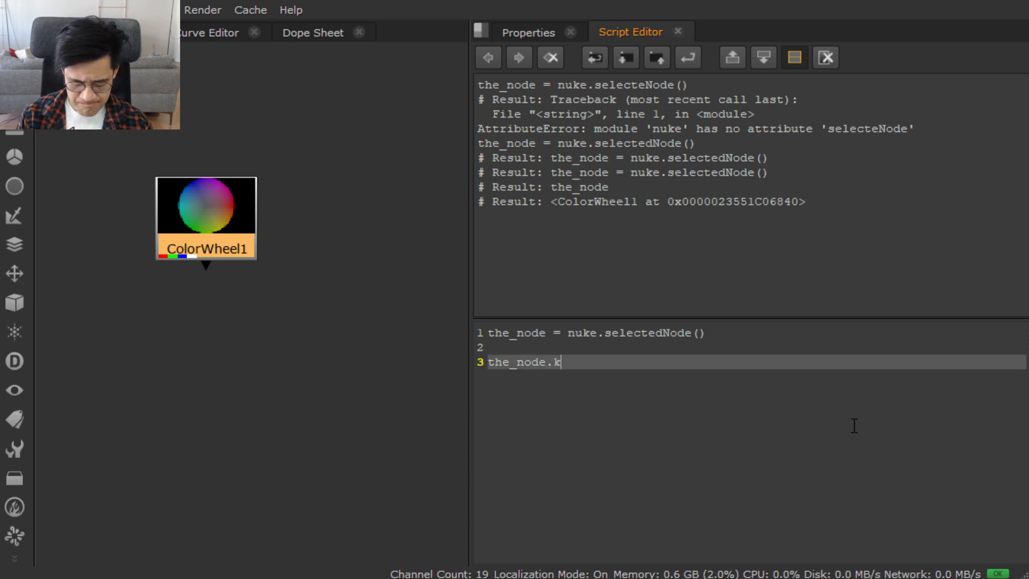
Extend line 3 to read the_node.knob(.
{"action": "type", "text": "nob("}
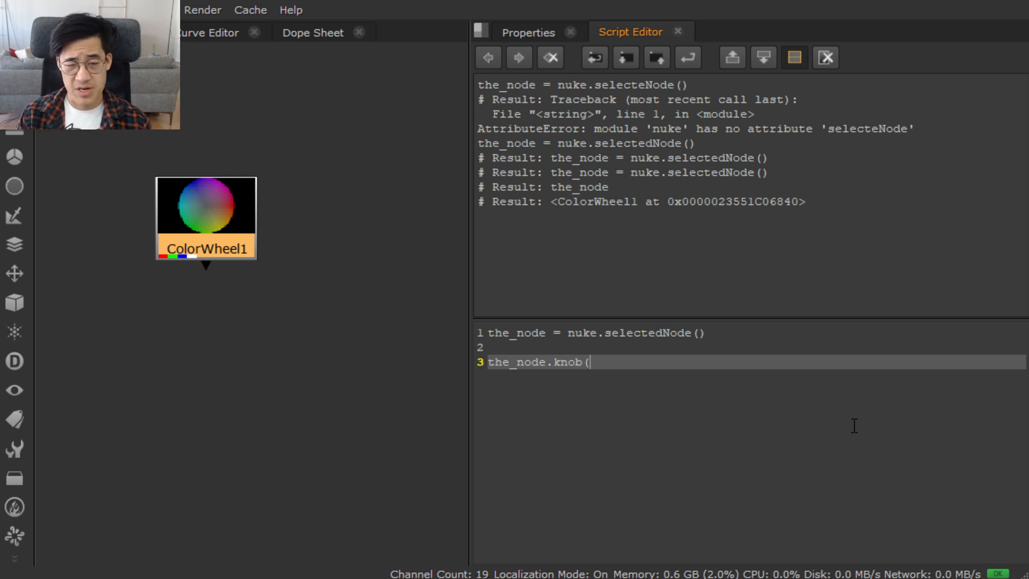
{"action": "mouse_move", "coordinate": [604, 361]}
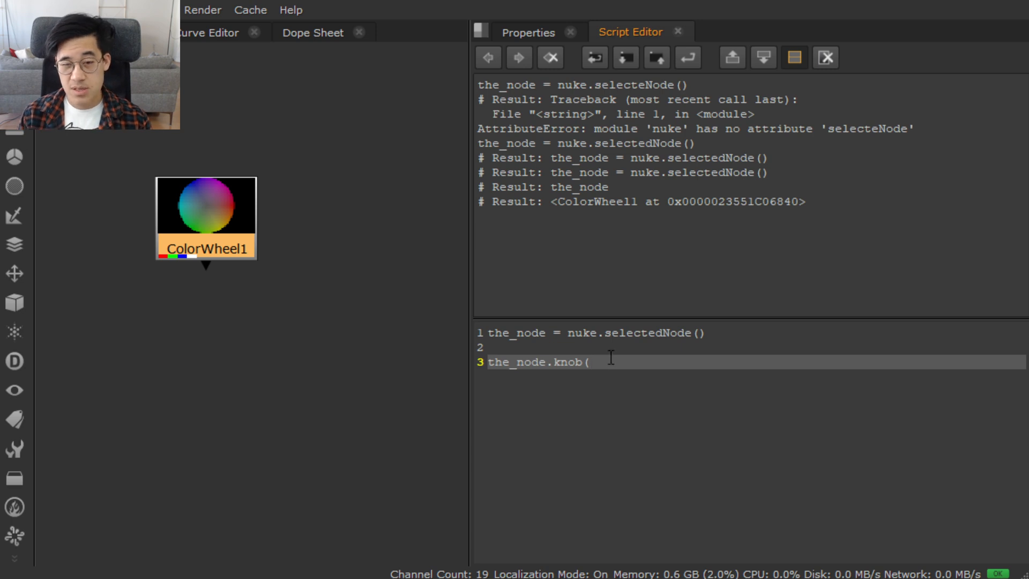
{"action": "mouse_move", "coordinate": [237, 248]}
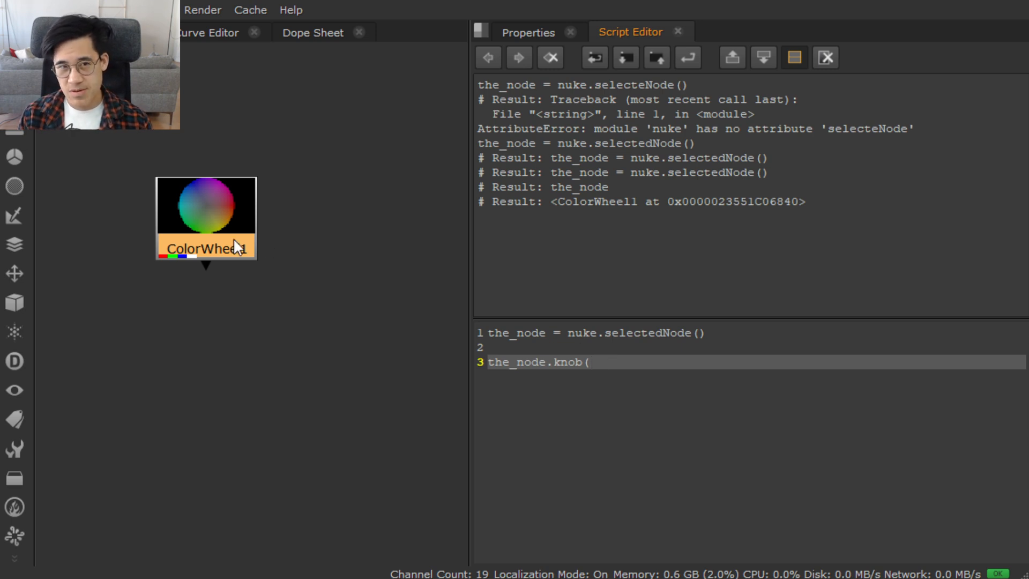
{"action": "mouse_move", "coordinate": [226, 244]}
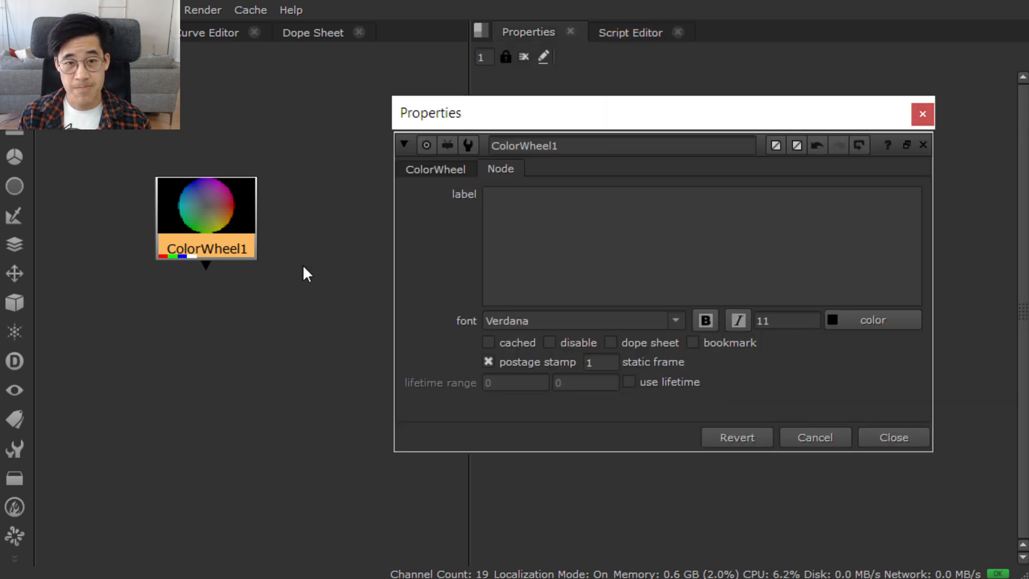
Show ColorWheel1's ColorWheel tab to find the centerSaturation and edgeSaturation knobs.
{"action": "left_click", "coordinate": [435, 169]}
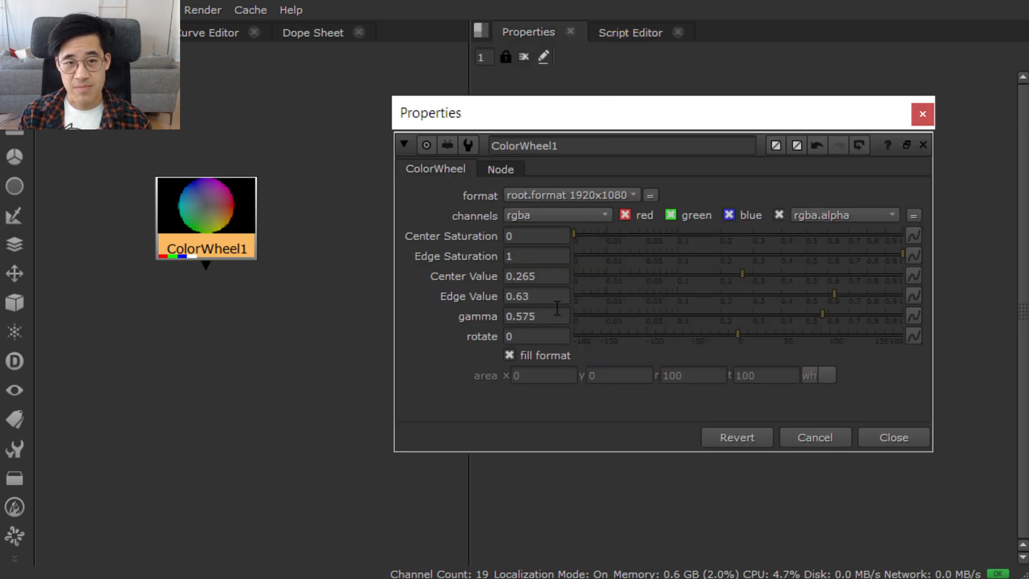
{"action": "mouse_move", "coordinate": [535, 236]}
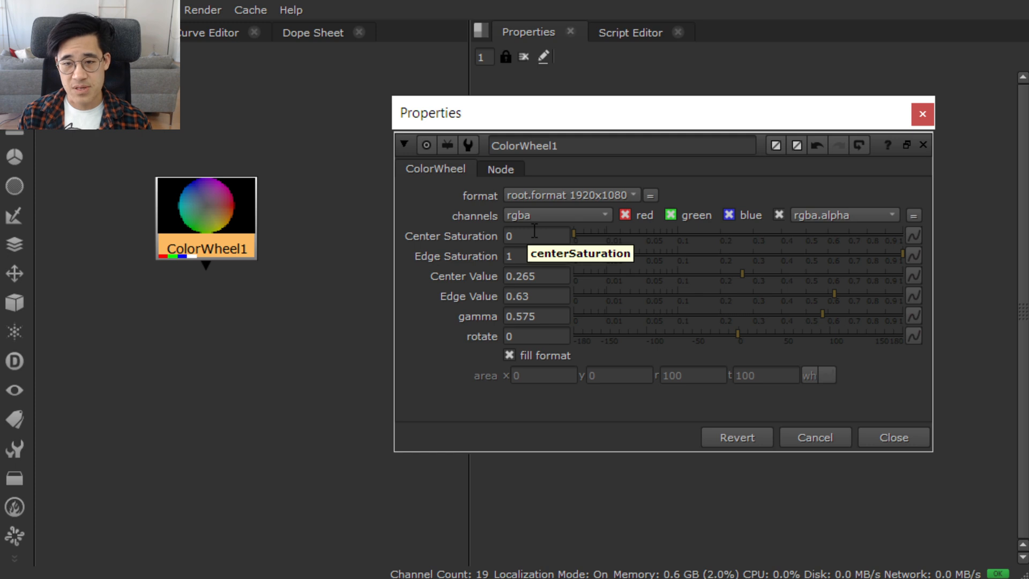
{"action": "mouse_move", "coordinate": [537, 255]}
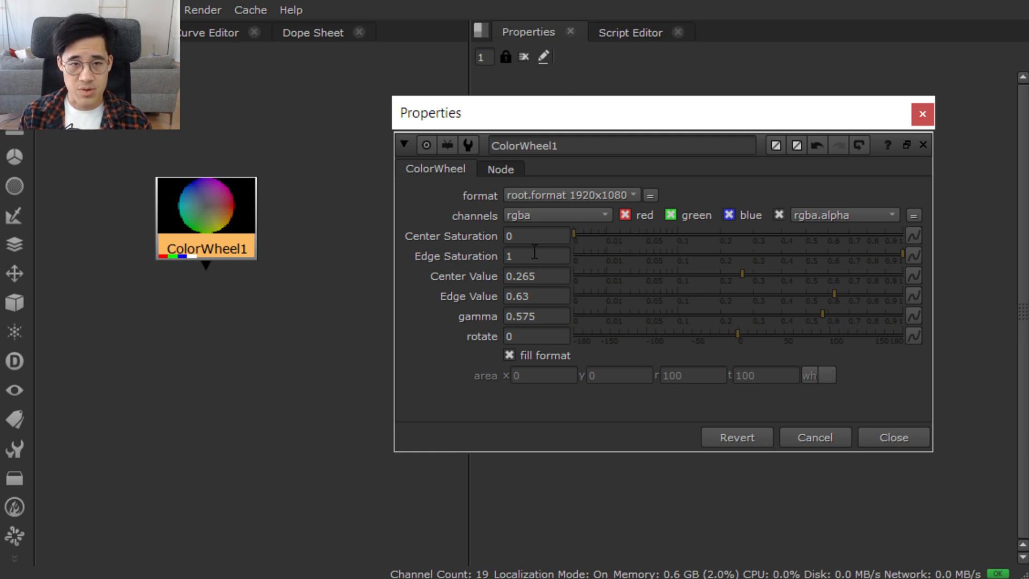
{"action": "mouse_move", "coordinate": [536, 256]}
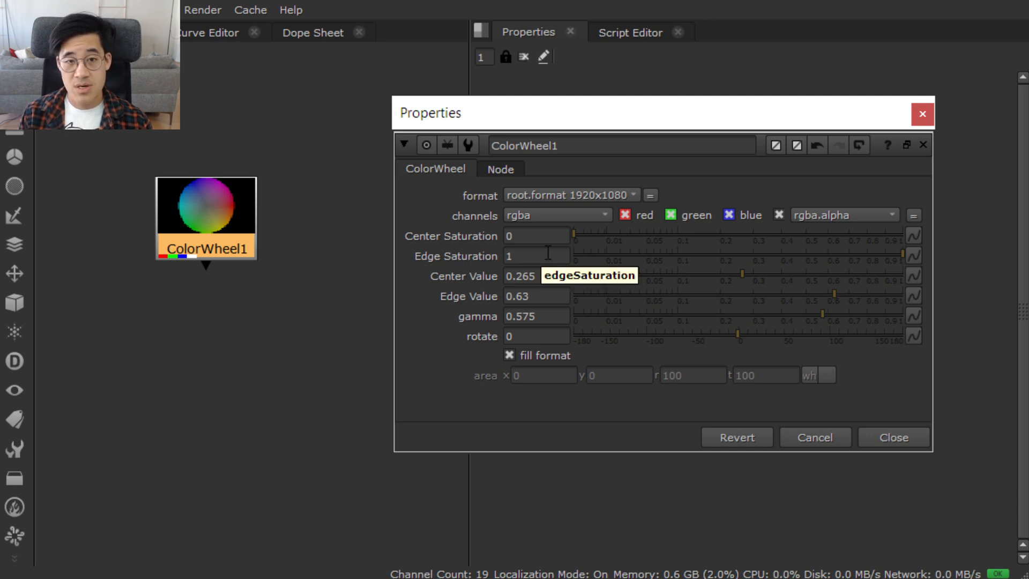
{"action": "mouse_move", "coordinate": [533, 206]}
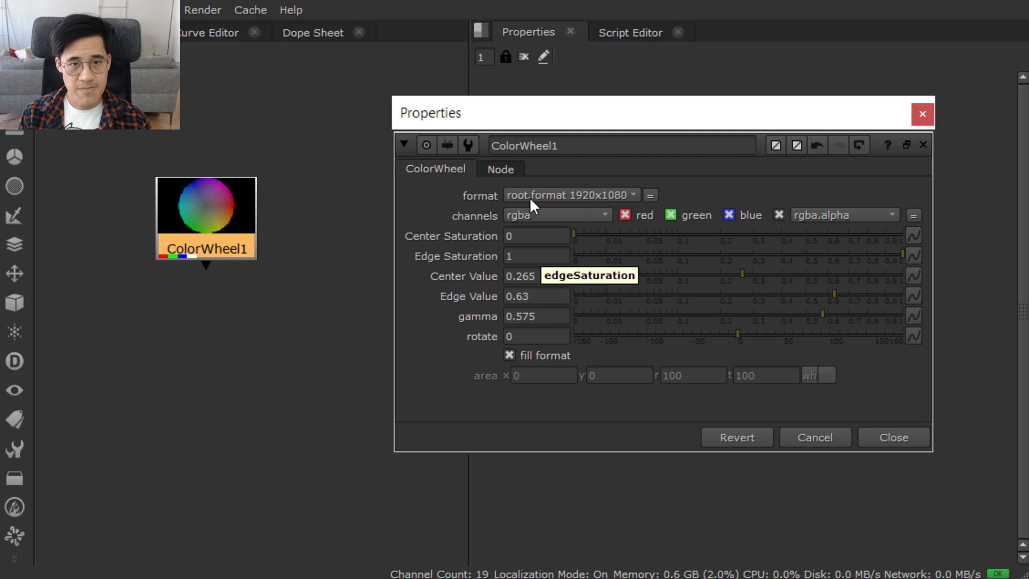
{"action": "mouse_move", "coordinate": [541, 336]}
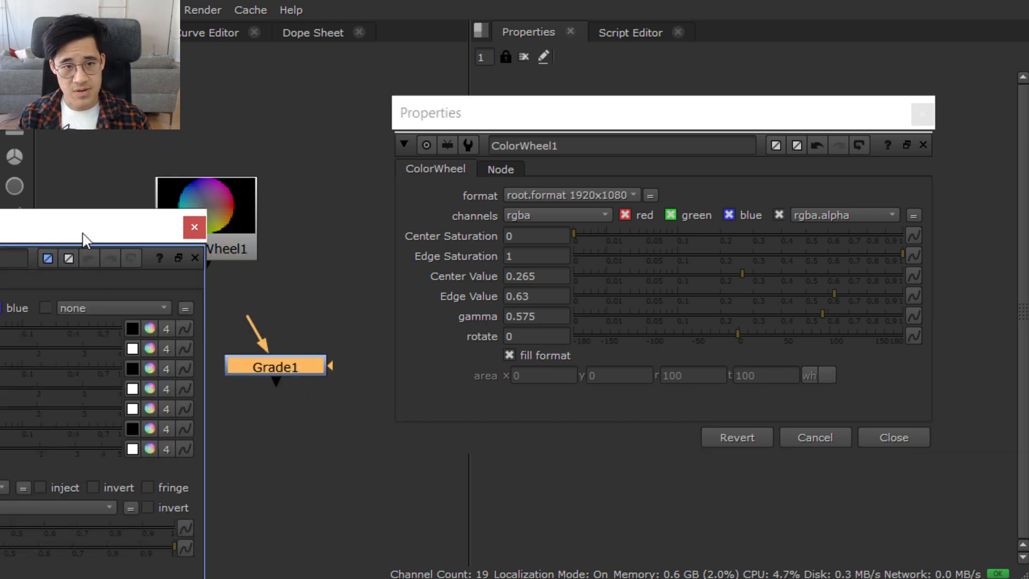
Open Grade1's properties to read knob names like whitepoint, then close them.
{"action": "double_click", "coordinate": [275, 365]}
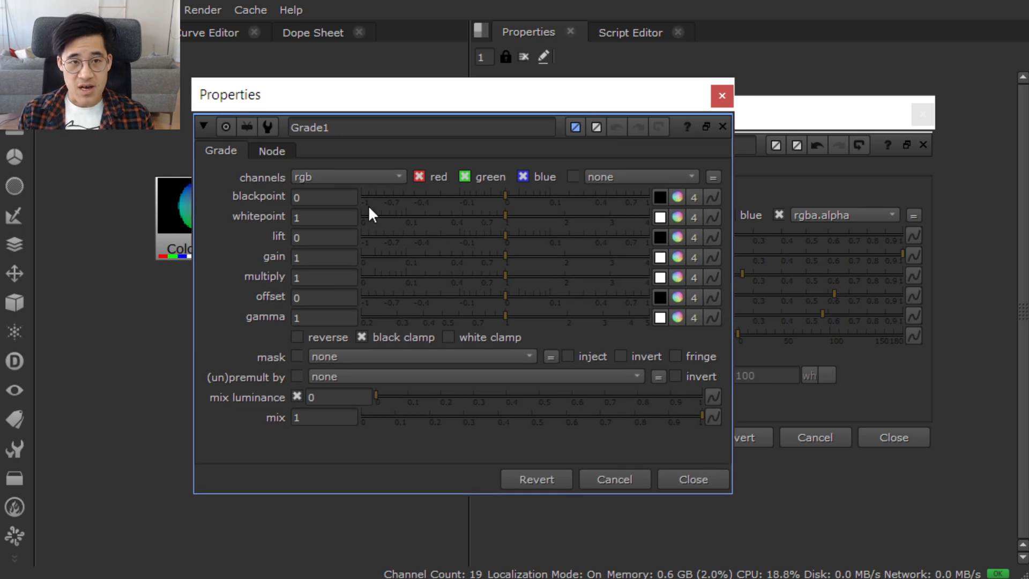
{"action": "mouse_move", "coordinate": [259, 238]}
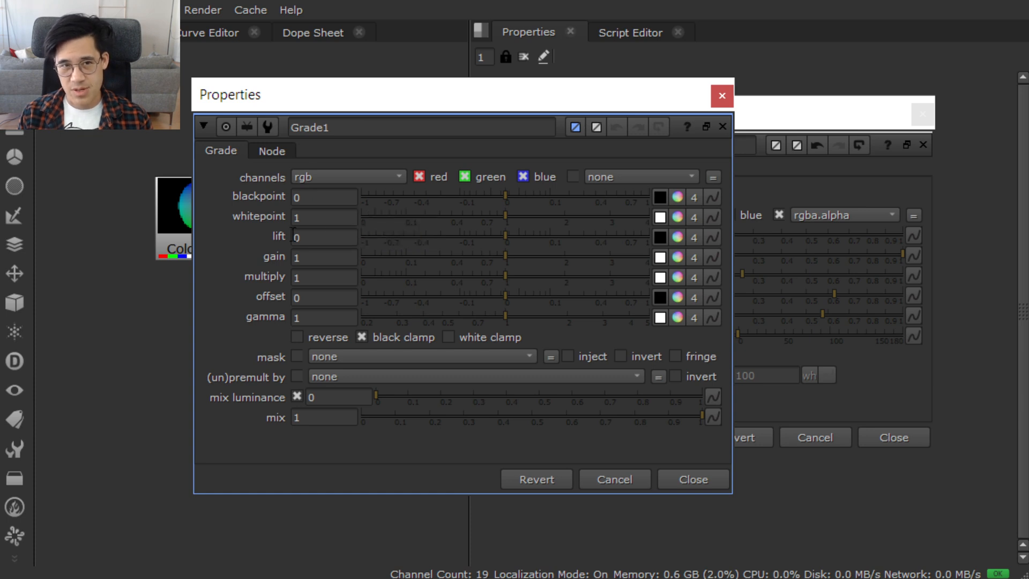
{"action": "mouse_move", "coordinate": [316, 216]}
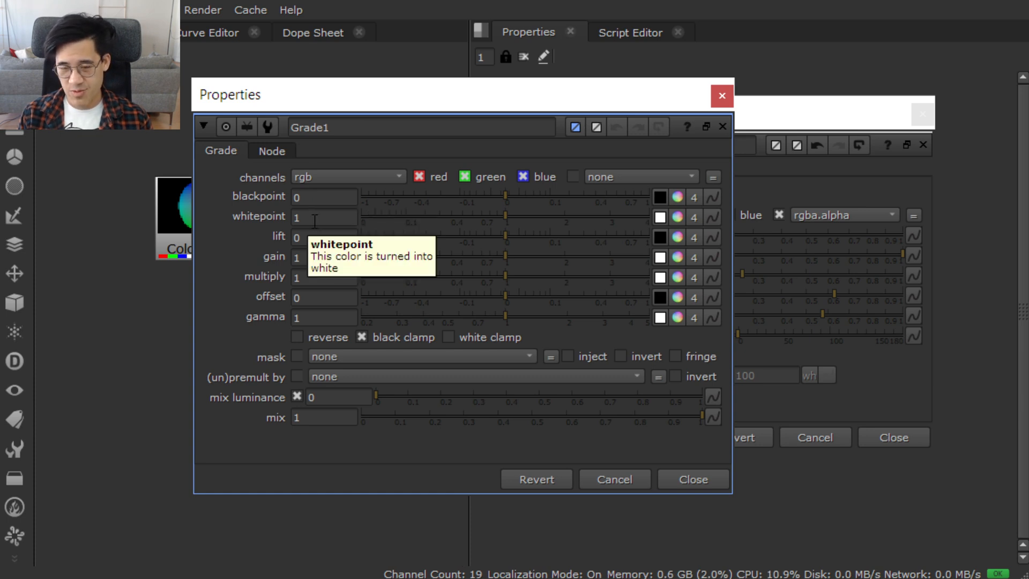
{"action": "mouse_move", "coordinate": [312, 237]}
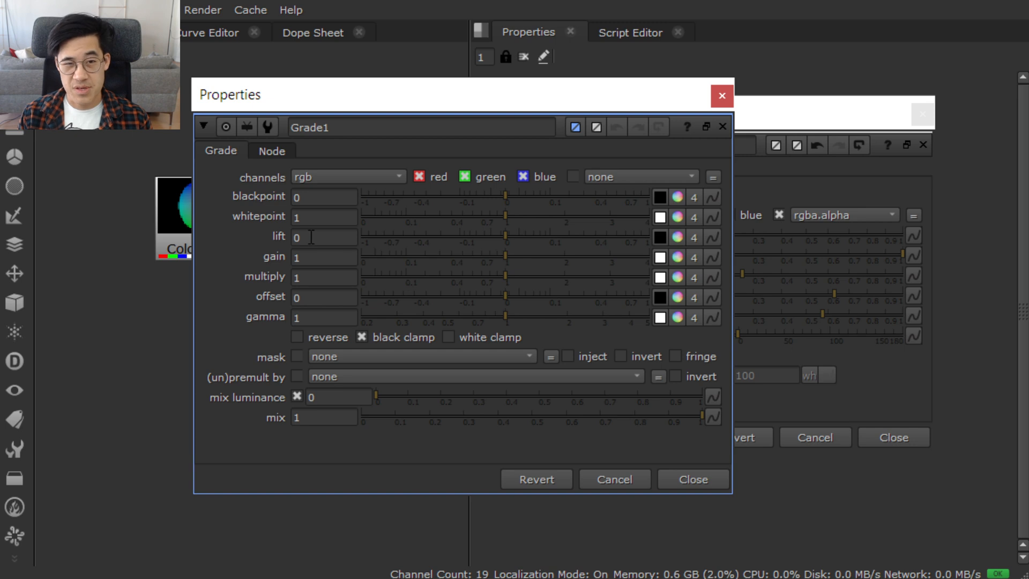
{"action": "mouse_move", "coordinate": [304, 237]}
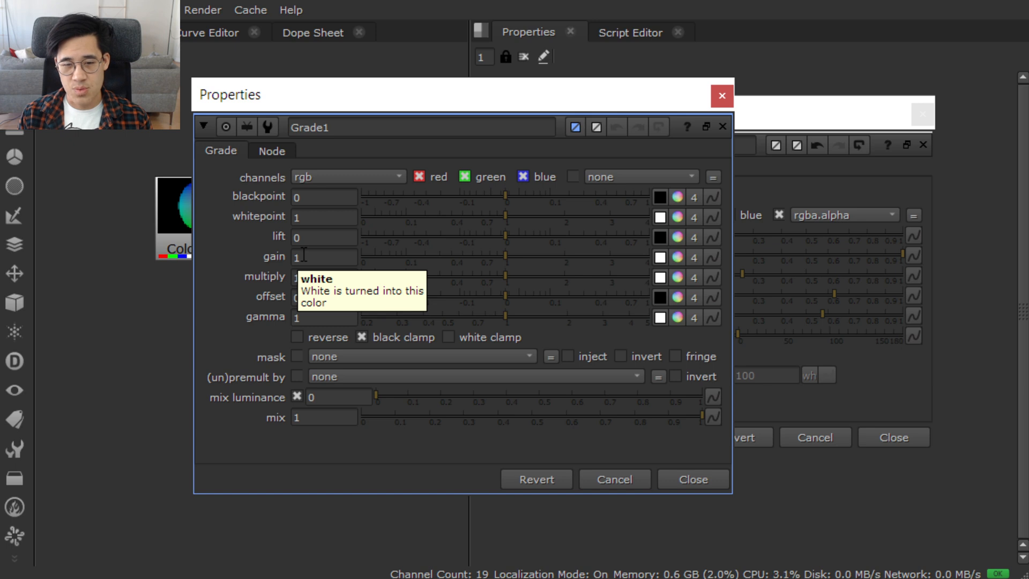
{"action": "mouse_move", "coordinate": [283, 225]}
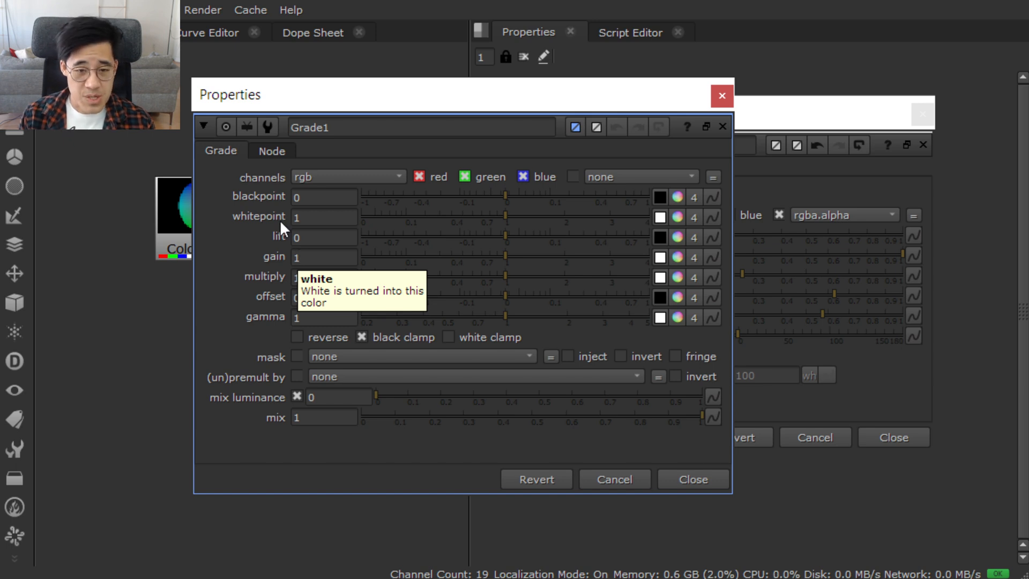
{"action": "mouse_move", "coordinate": [275, 217]}
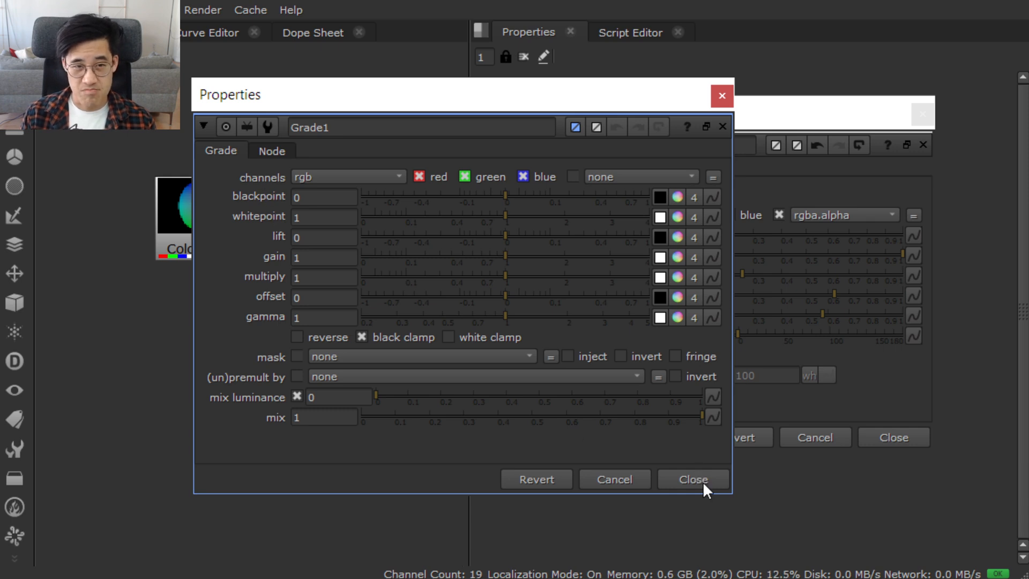
{"action": "left_click", "coordinate": [693, 479]}
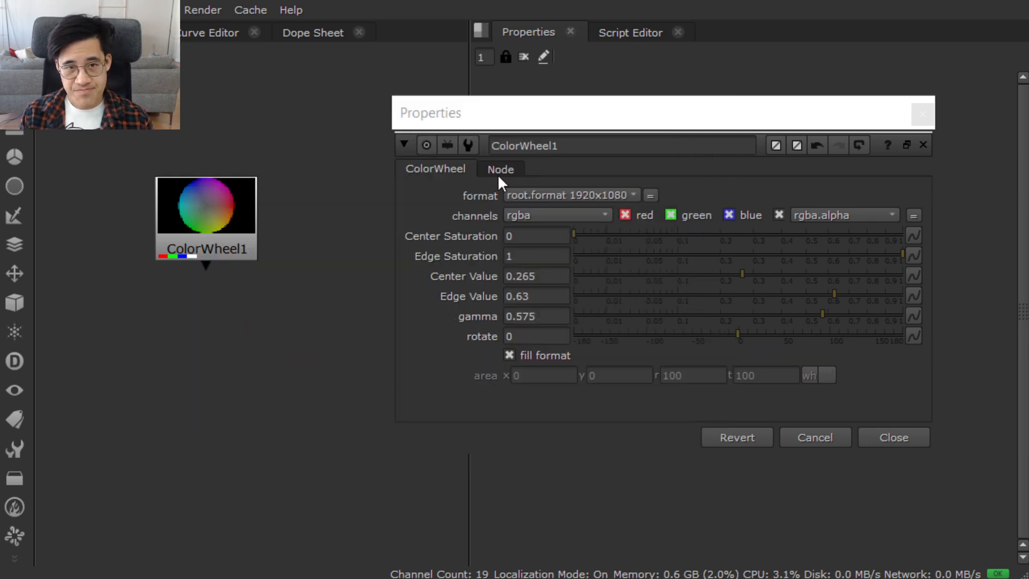
View ColorWheel1's Node tab with its label, font and postage stamp settings.
{"action": "left_click", "coordinate": [500, 169]}
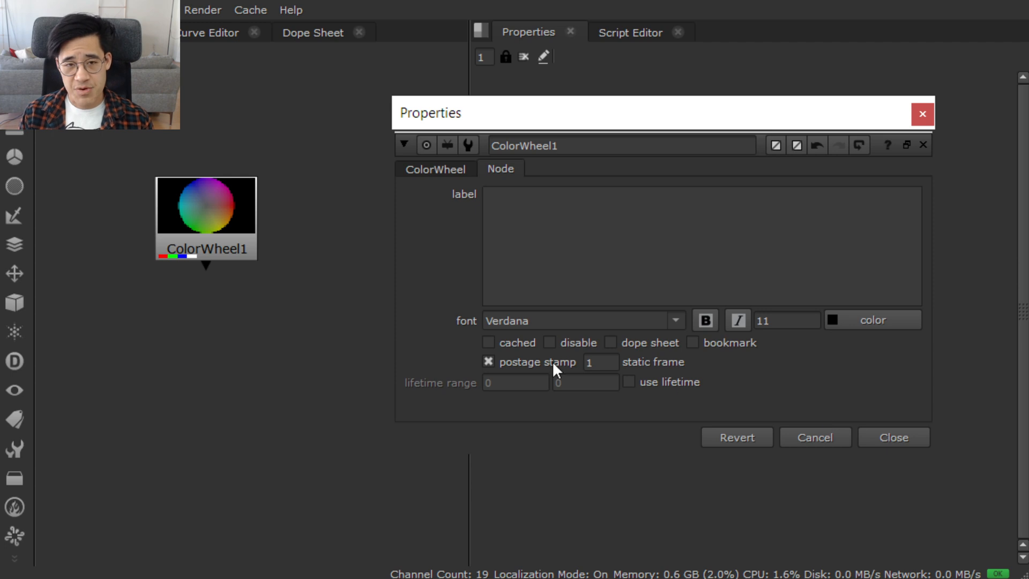
{"action": "mouse_move", "coordinate": [554, 362]}
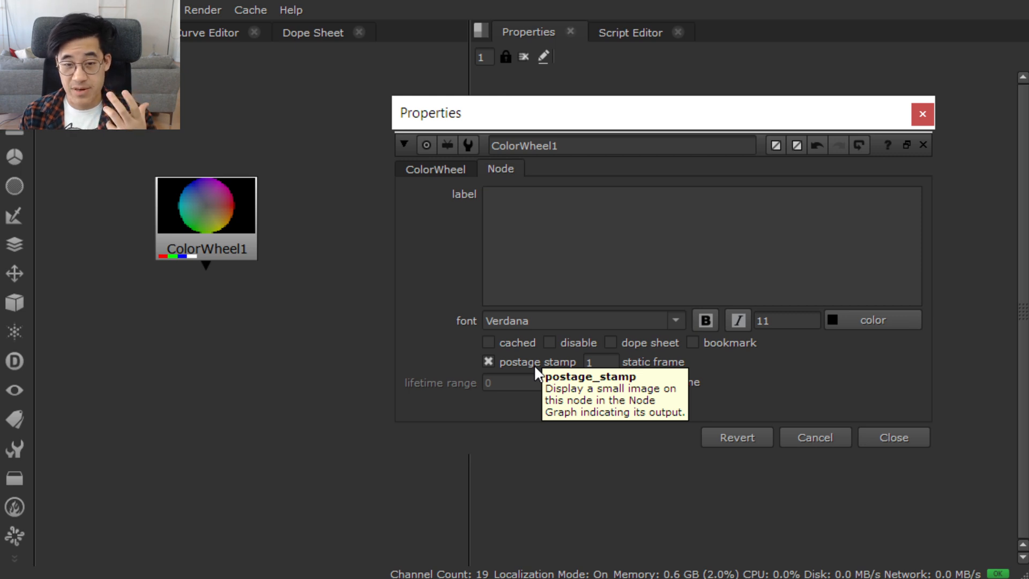
{"action": "mouse_move", "coordinate": [537, 374]}
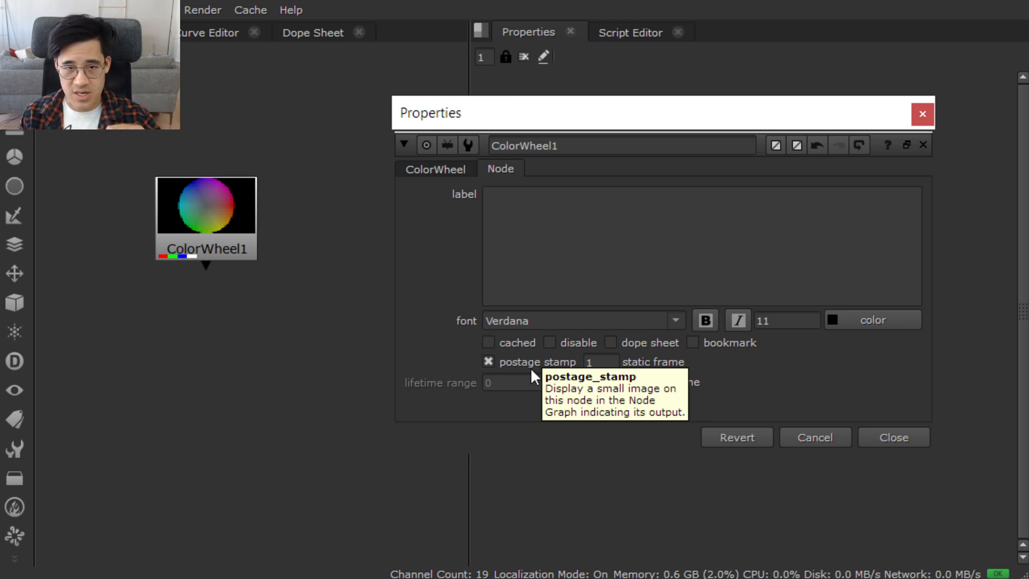
{"action": "mouse_move", "coordinate": [534, 376]}
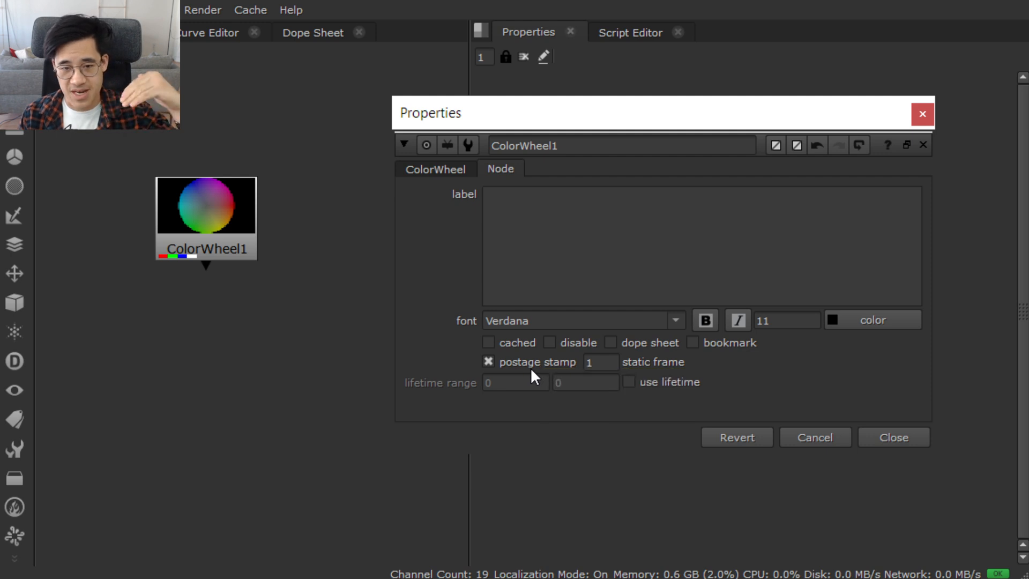
{"action": "mouse_move", "coordinate": [534, 375]}
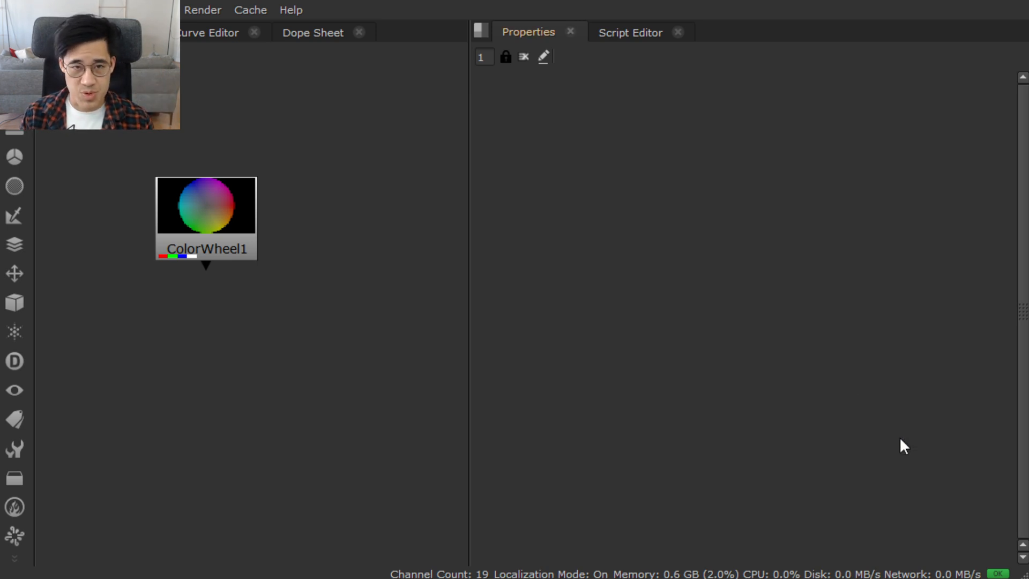
Type the_node.knob('postage_stamp').setValue(False) on line 3 and select it to run.
{"action": "left_click", "coordinate": [629, 32]}
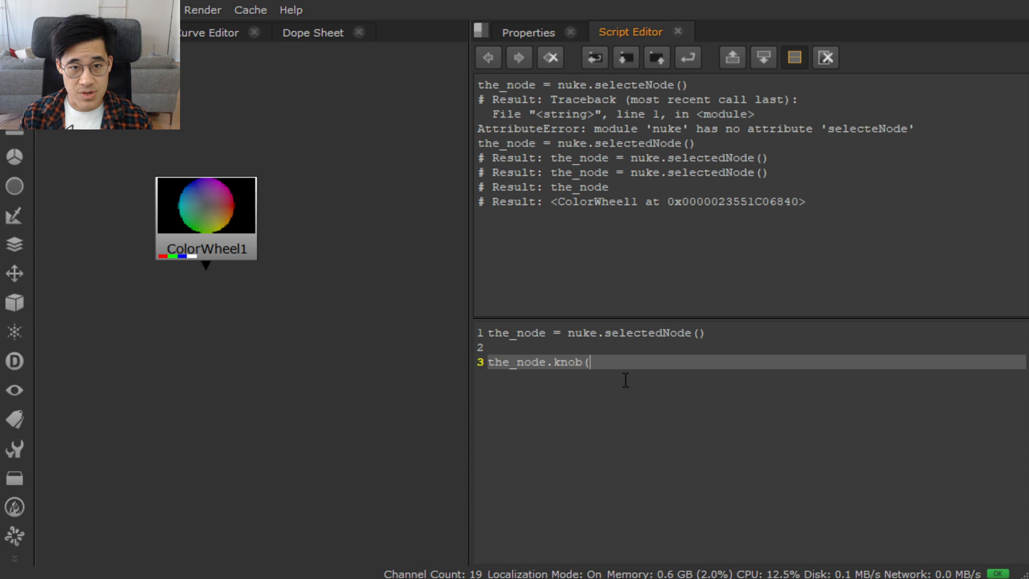
{"action": "type", "text": "'po"}
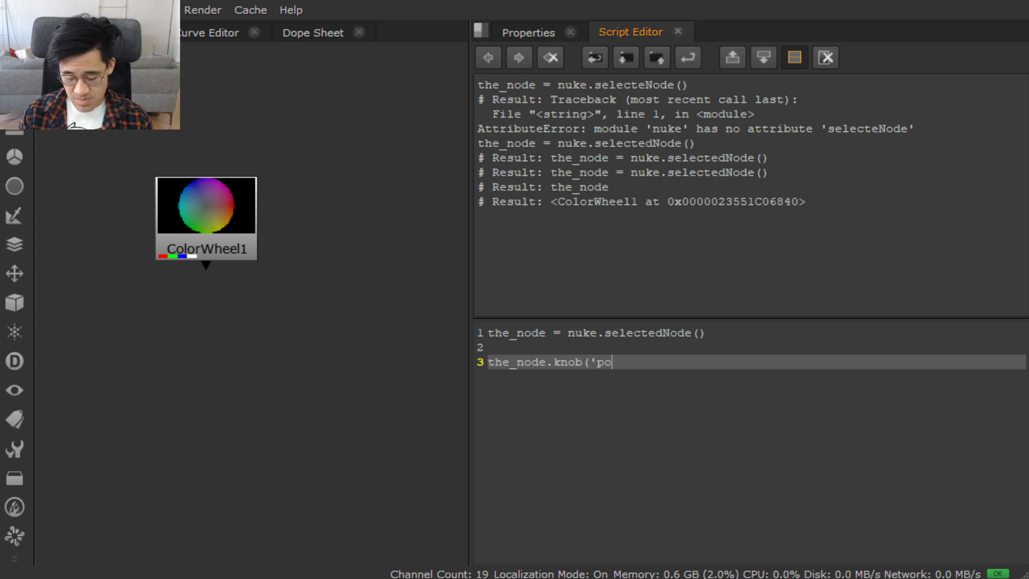
{"action": "type", "text": "stage_stam"}
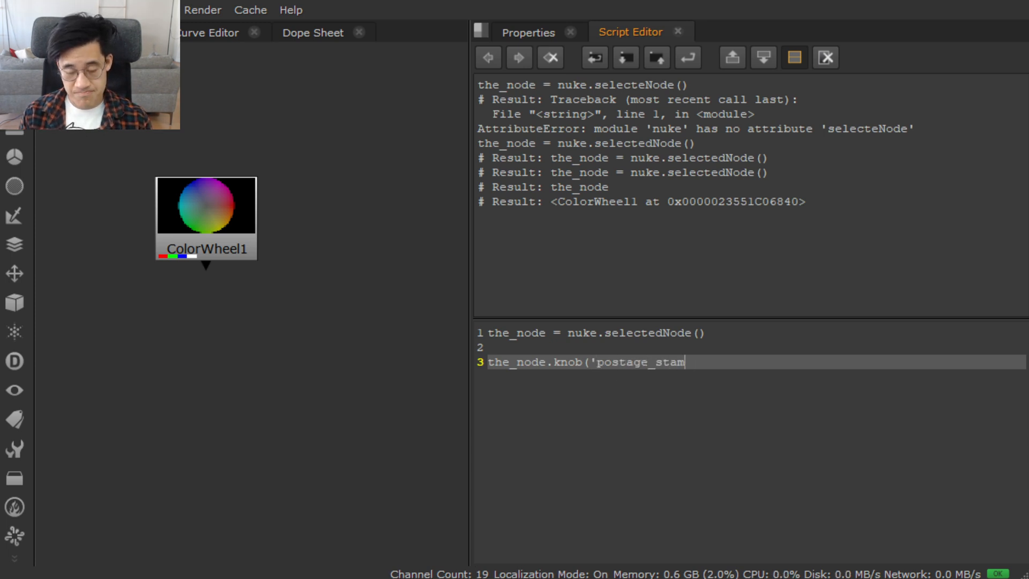
{"action": "type", "text": "p')"}
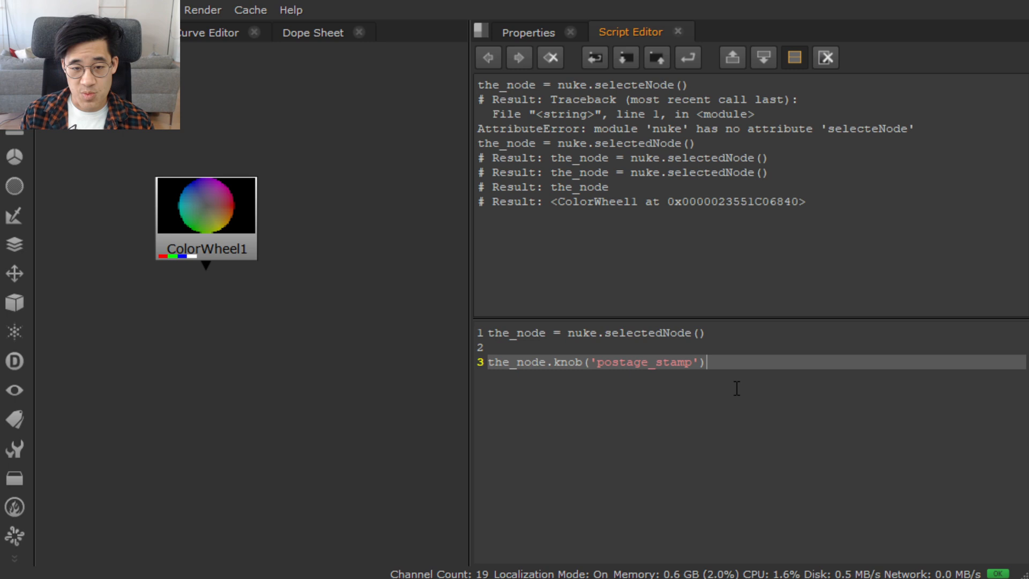
{"action": "type", "text": ".set"}
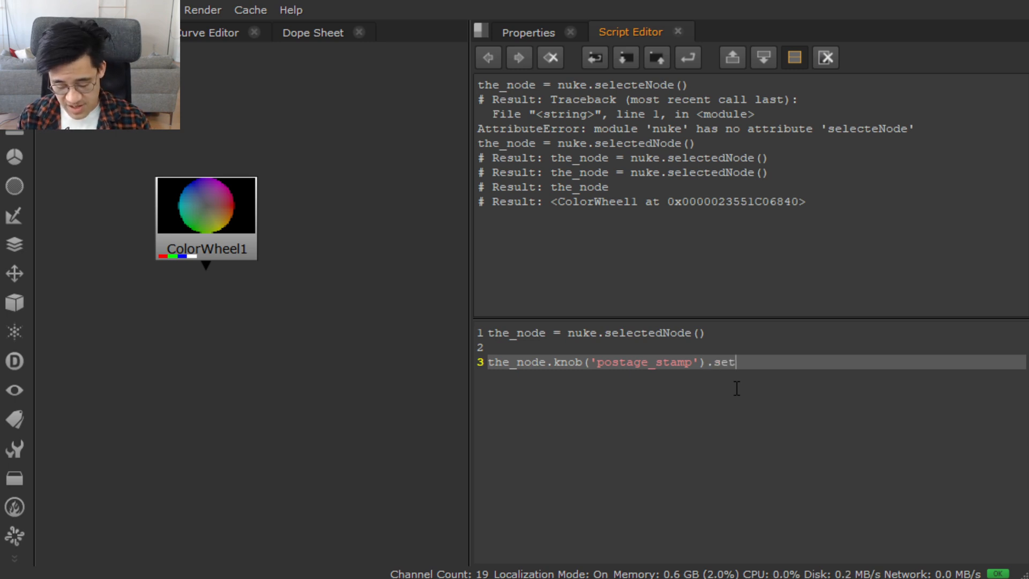
{"action": "type", "text": "Value("}
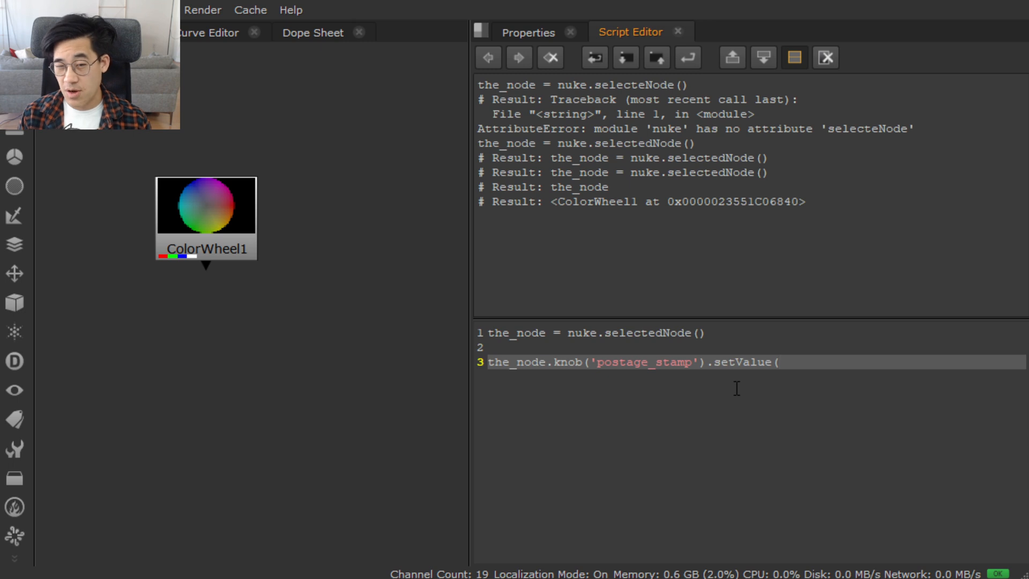
{"action": "type", "text": "F"}
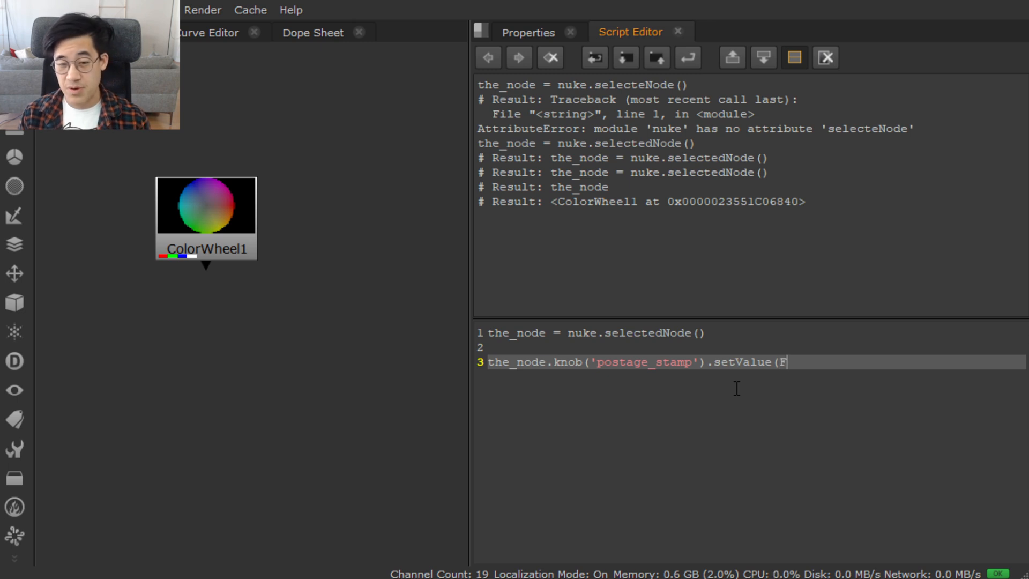
{"action": "type", "text": "alse)"}
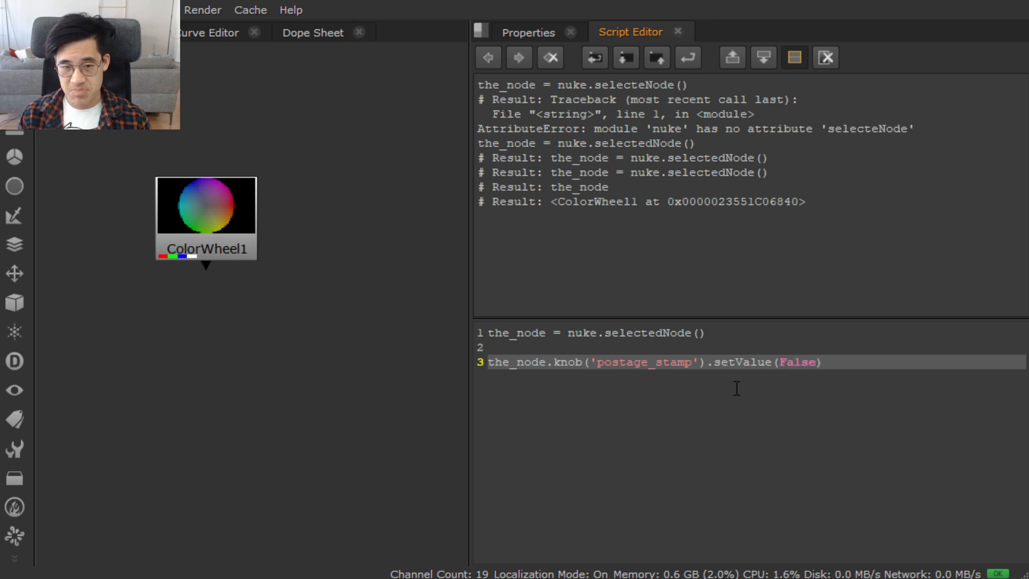
{"action": "triple_click", "coordinate": [655, 362]}
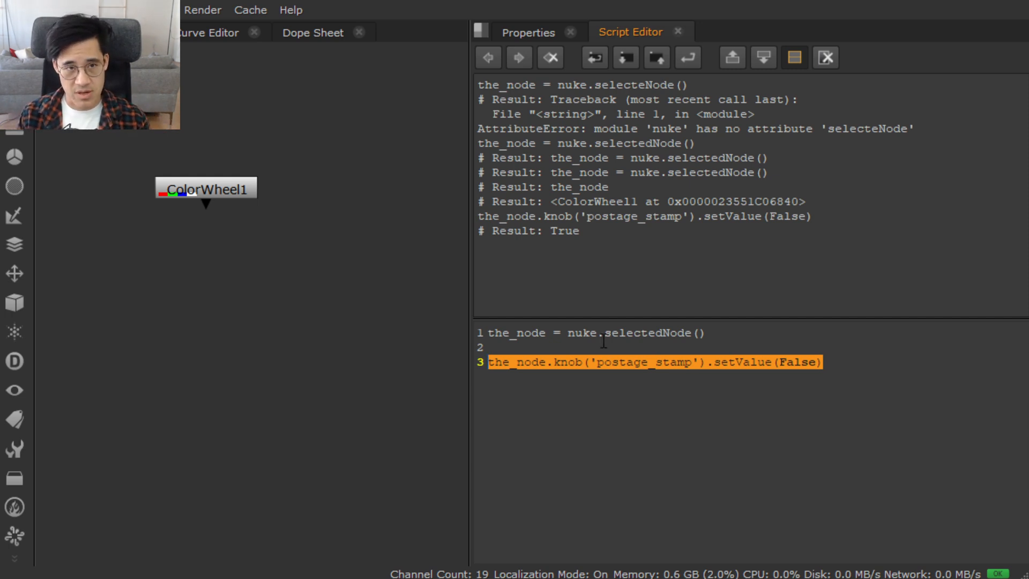
Change line 3's postage_stamp value from False to True and select the line to run.
{"action": "type", "text": "T"}
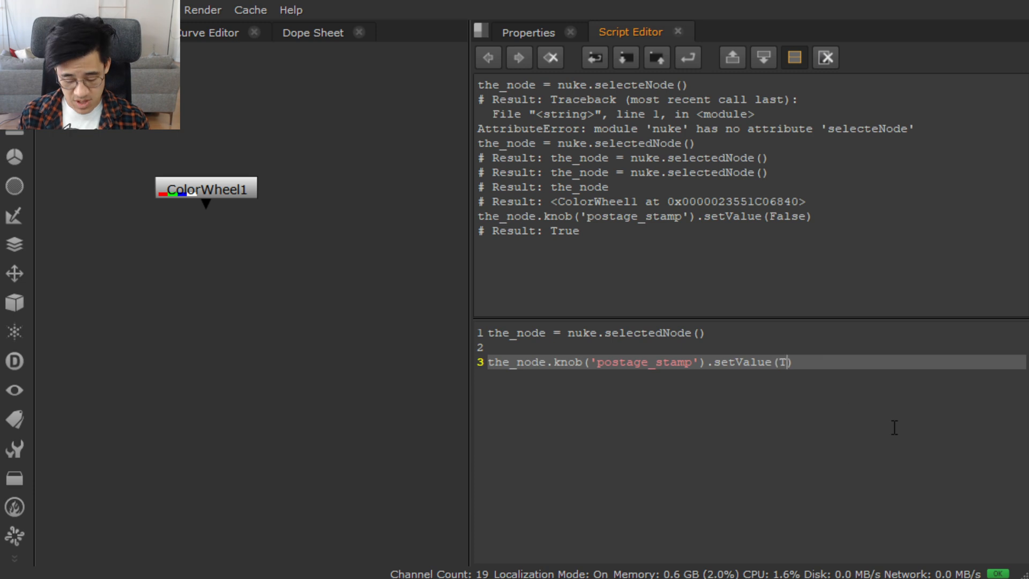
{"action": "type", "text": "rue"}
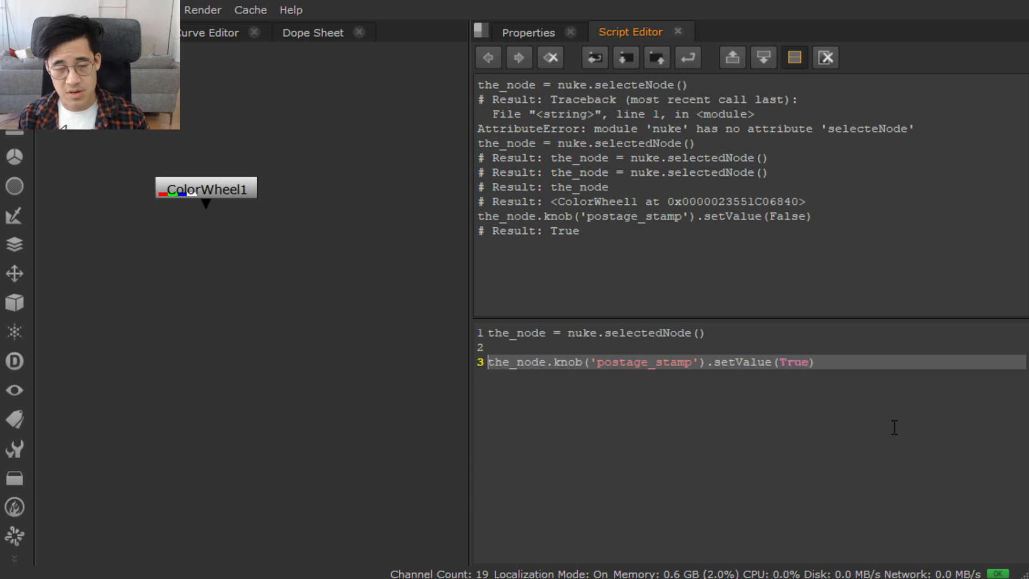
{"action": "triple_click", "coordinate": [650, 362]}
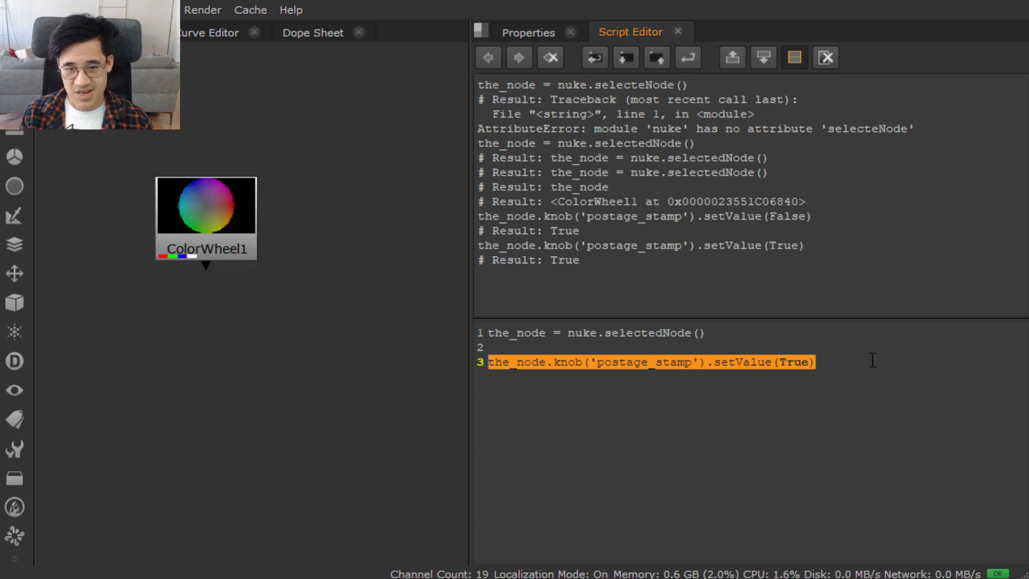
{"action": "mouse_move", "coordinate": [853, 371]}
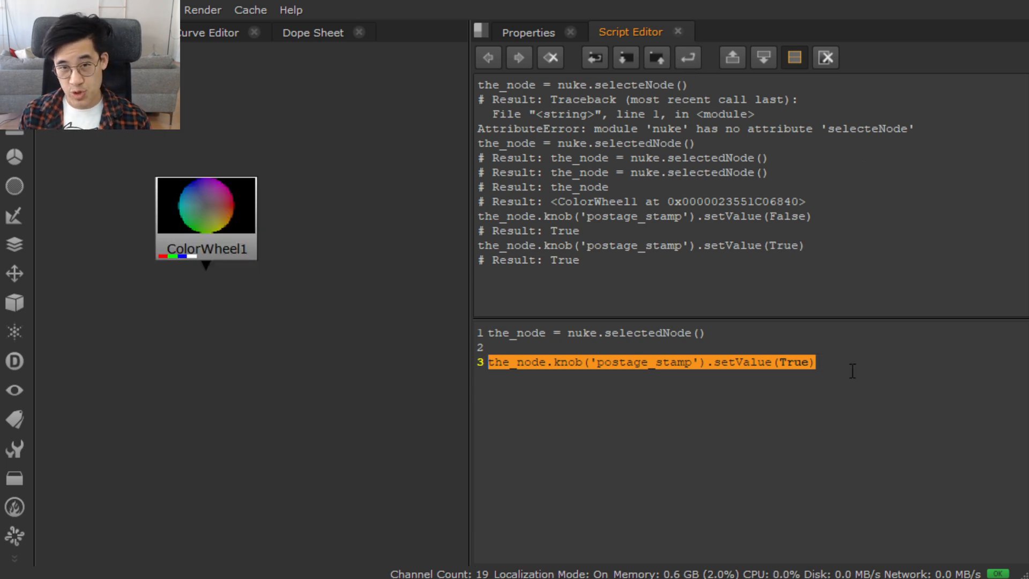
Confirm in ColorWheel1's Properties that postage stamp is on, then close the panel.
{"action": "left_click", "coordinate": [610, 362]}
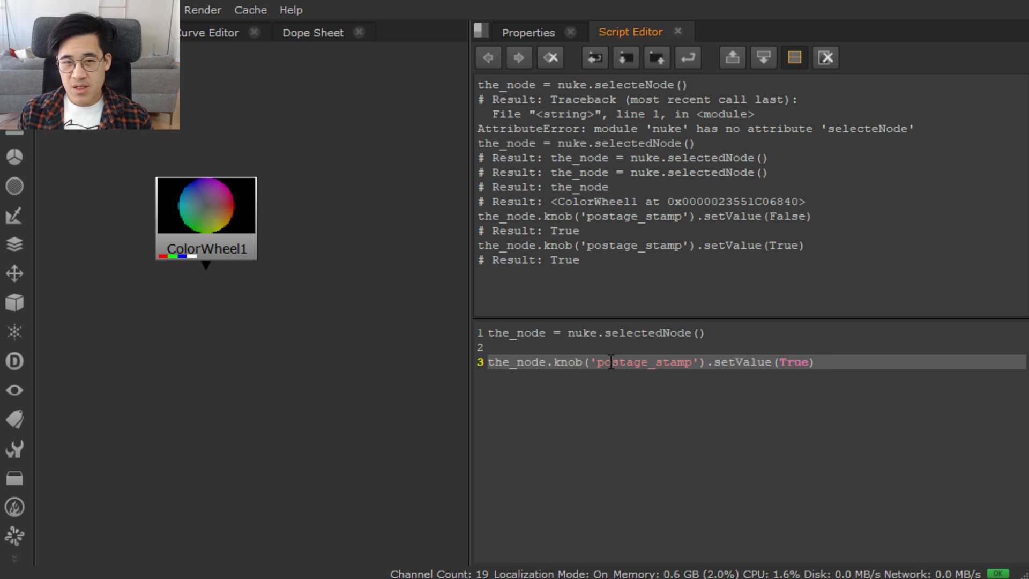
{"action": "double_click", "coordinate": [643, 362]}
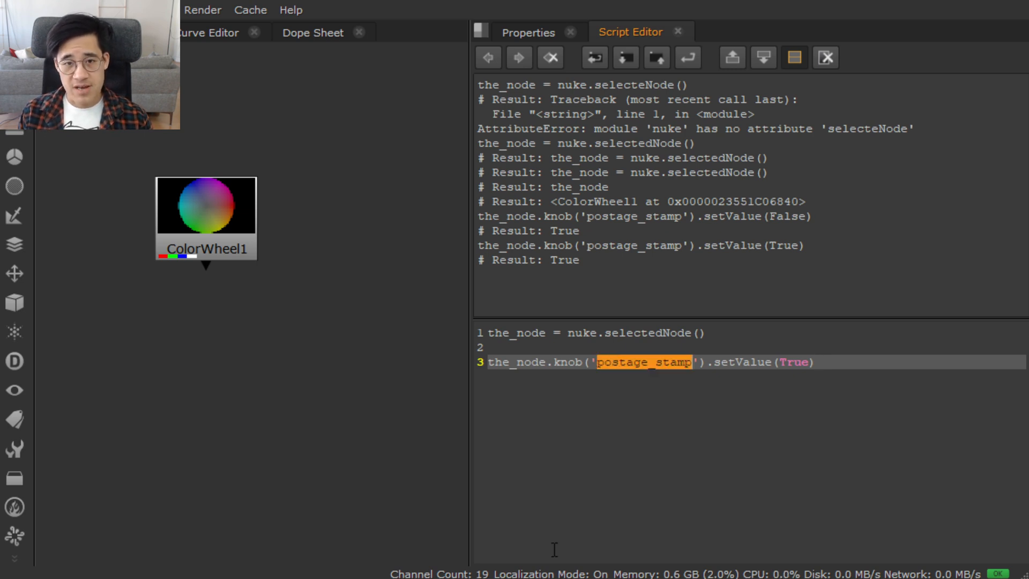
{"action": "mouse_move", "coordinate": [241, 248]}
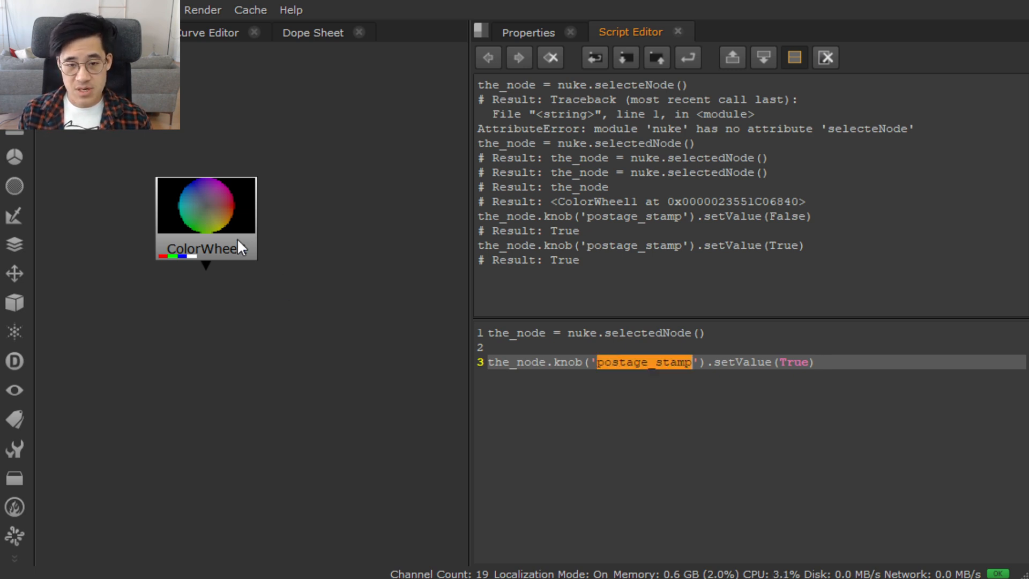
{"action": "double_click", "coordinate": [205, 206]}
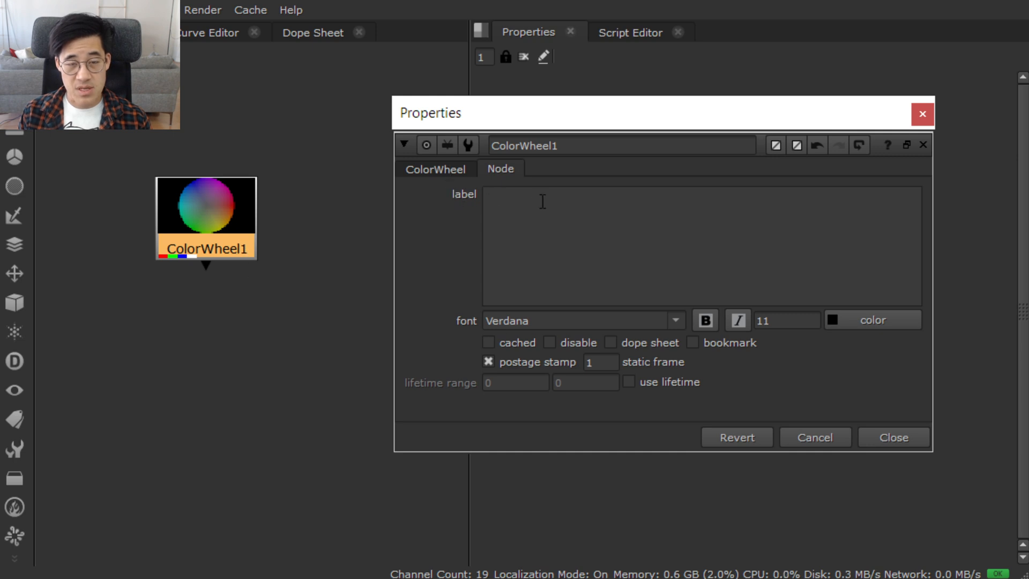
{"action": "left_click", "coordinate": [892, 438]}
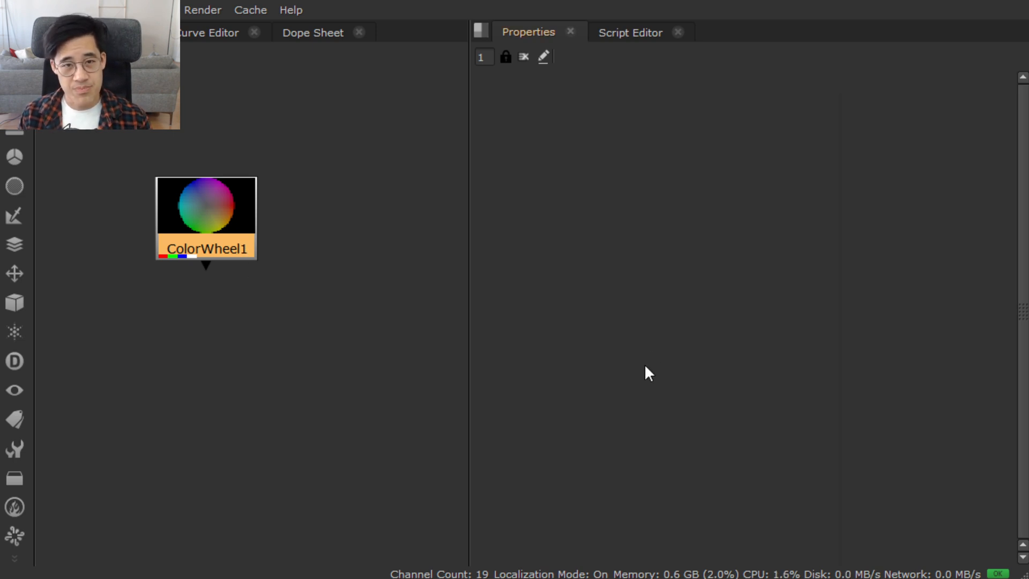
Re-enter the_node.knob('postage_stamp').setValue(True) on a new Script Editor line.
{"action": "left_click", "coordinate": [628, 32]}
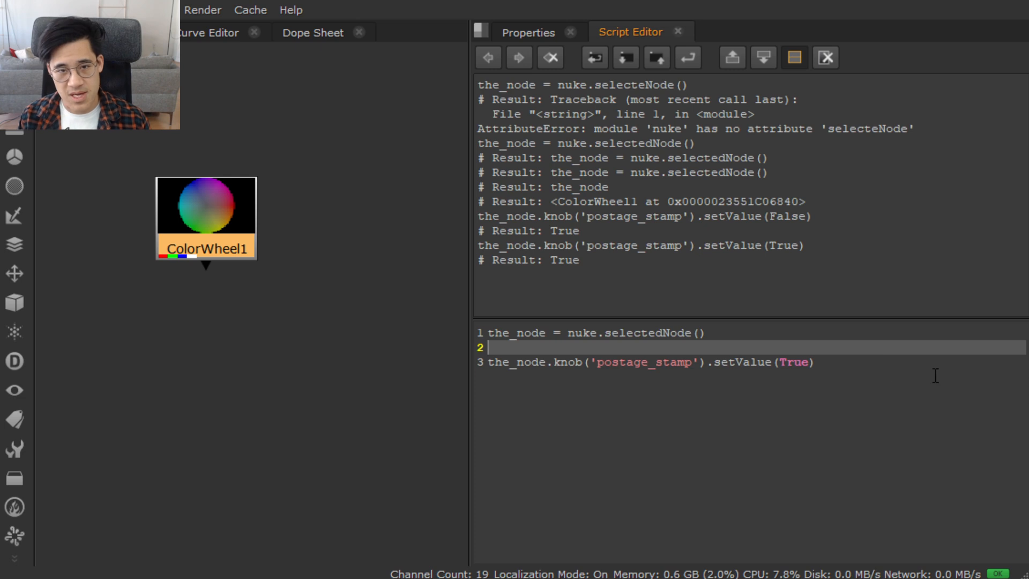
{"action": "key", "text": "Enter"}
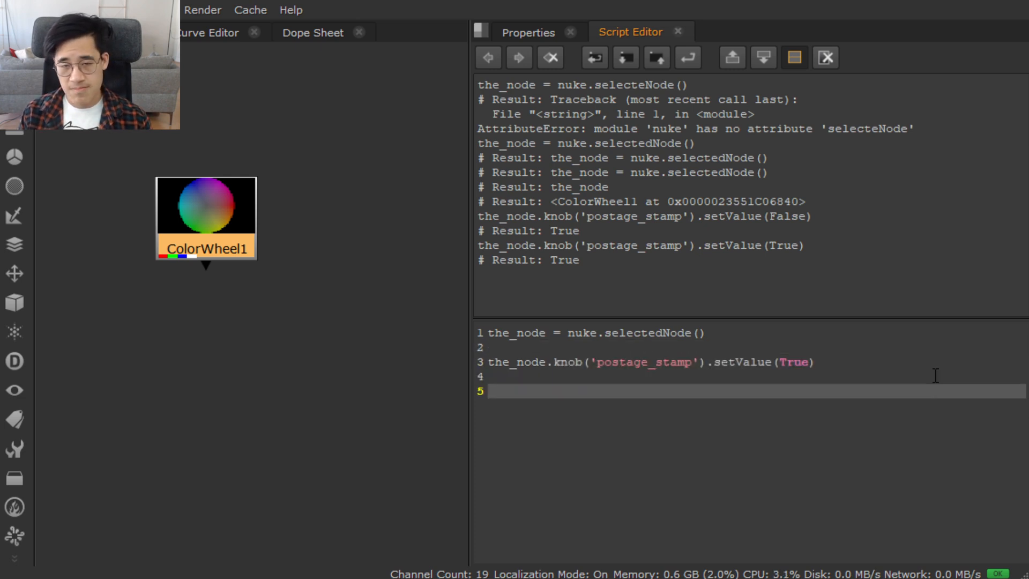
{"action": "type", "text": "the_node.knob('postage_stamp').setValue(True)"}
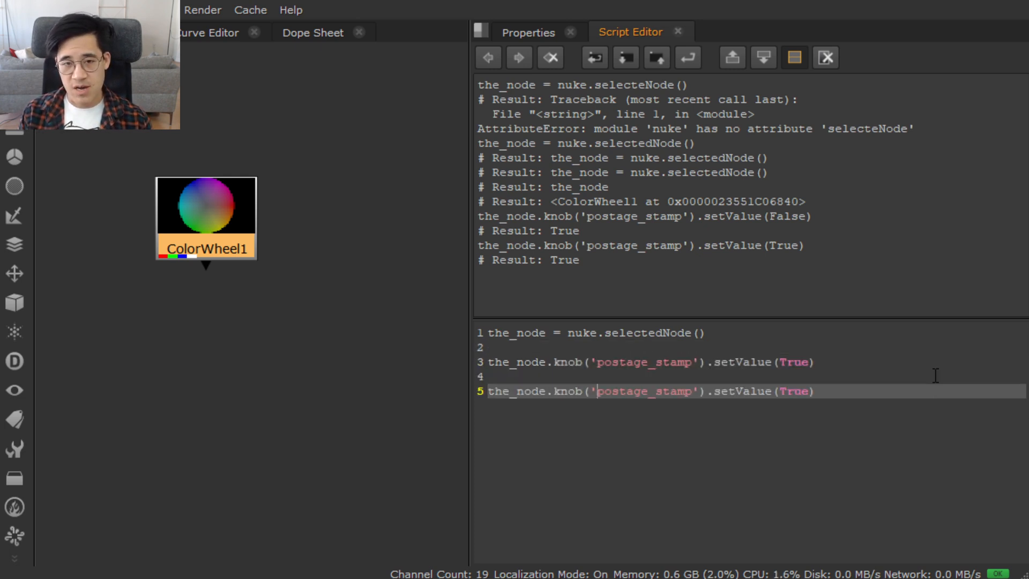
Type the label knob line with the text 'today is a very sunny day'.
{"action": "type", "text": "lab"}
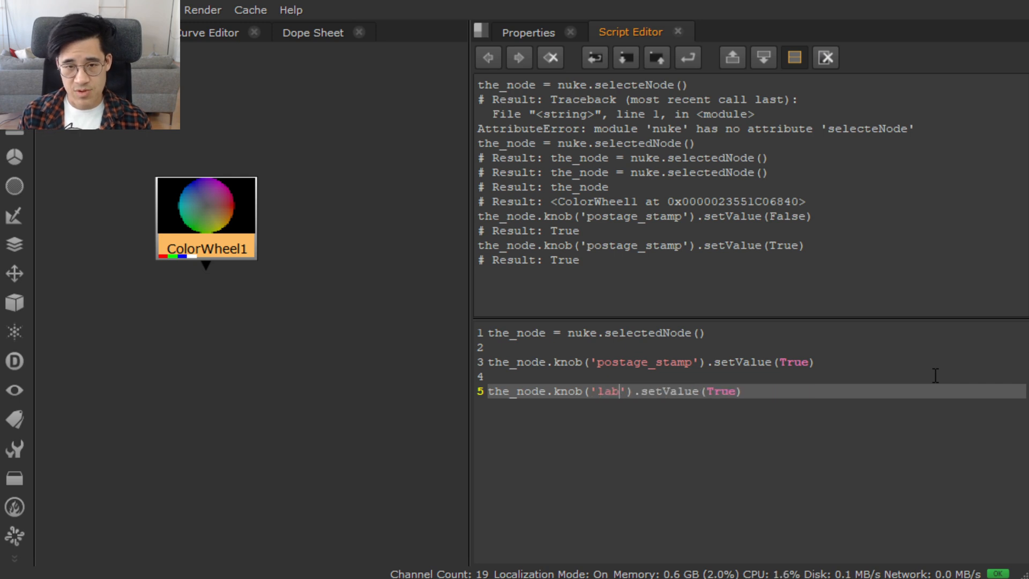
{"action": "type", "text": "le"}
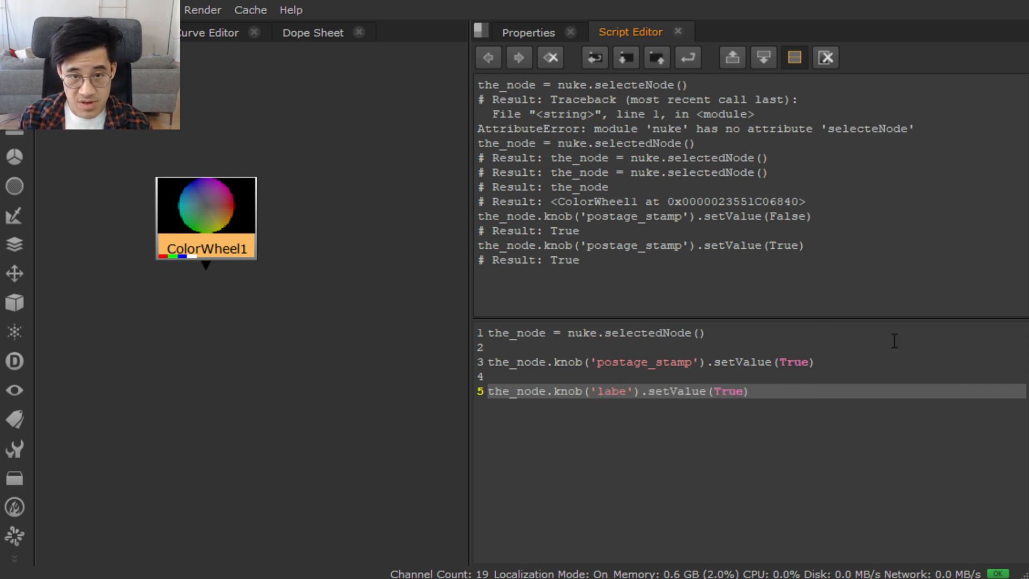
{"action": "type", "text": "l"}
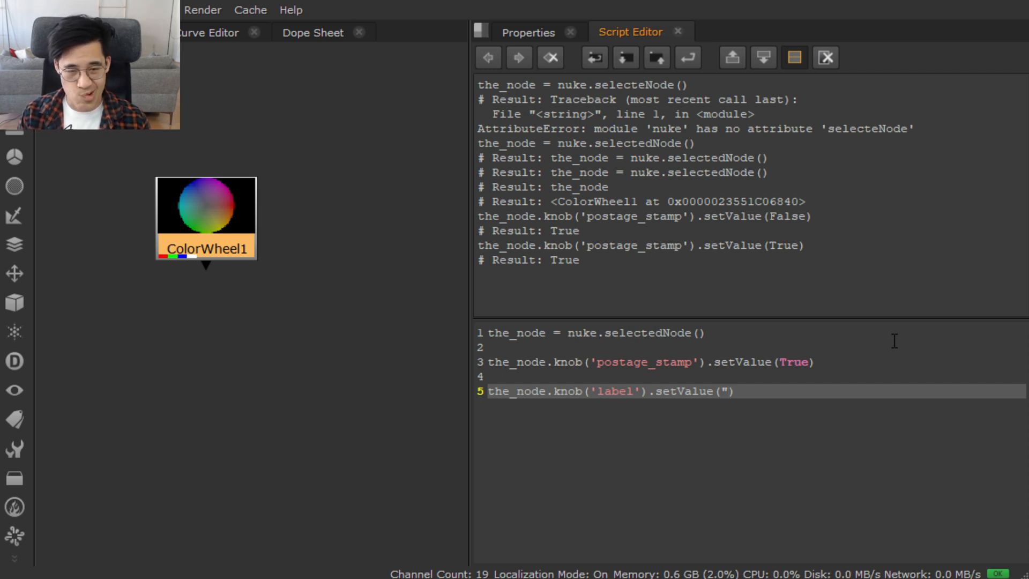
{"action": "type", "text": "thoday"}
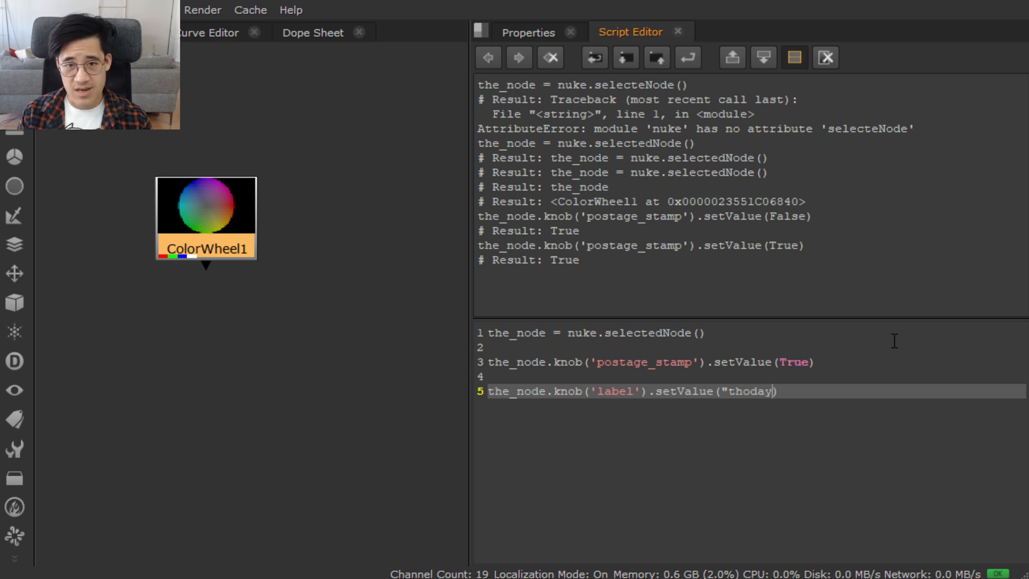
{"action": "type", "text": "today is a ve"}
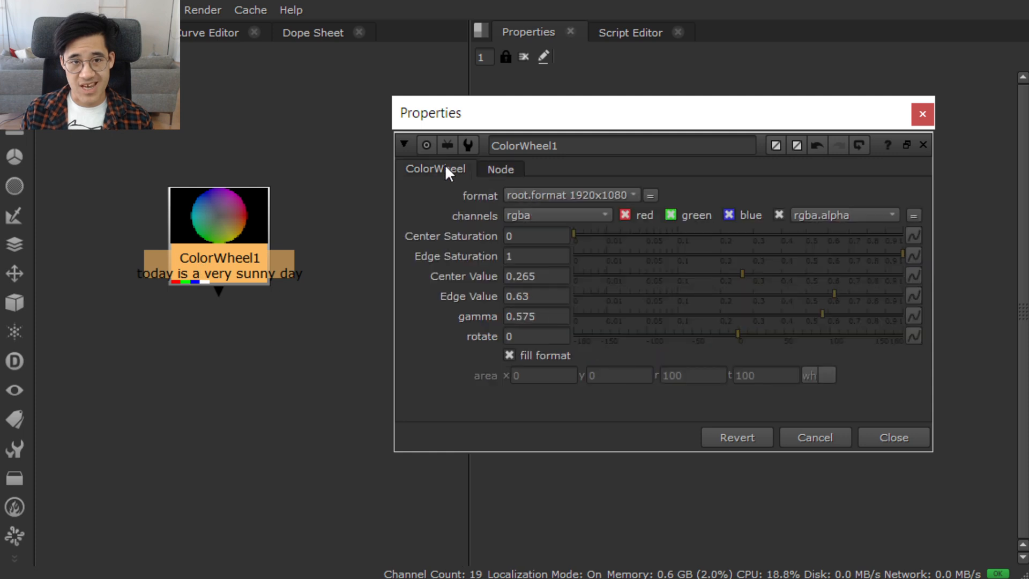
{"action": "mouse_move", "coordinate": [541, 335]}
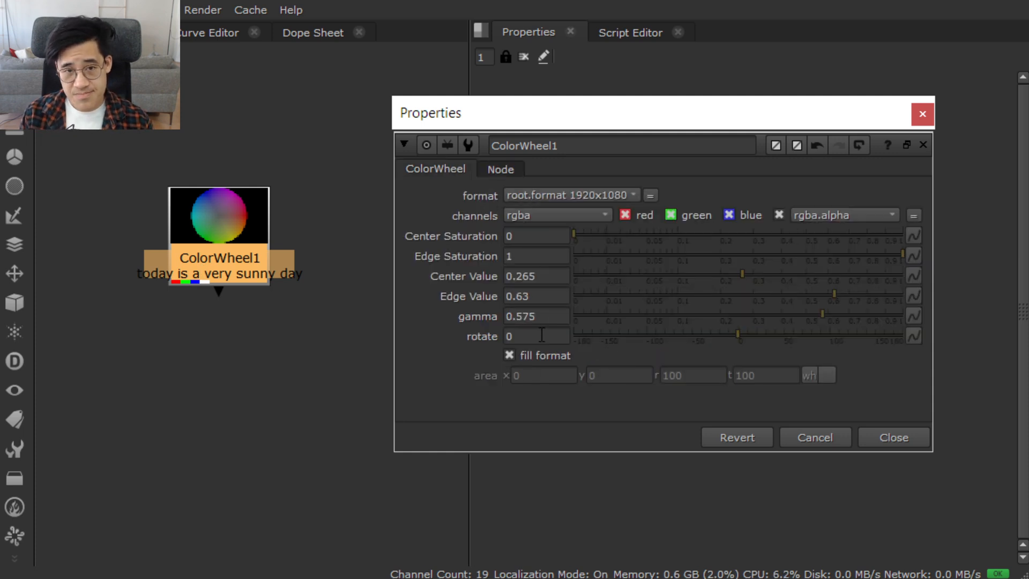
{"action": "mouse_move", "coordinate": [525, 257]}
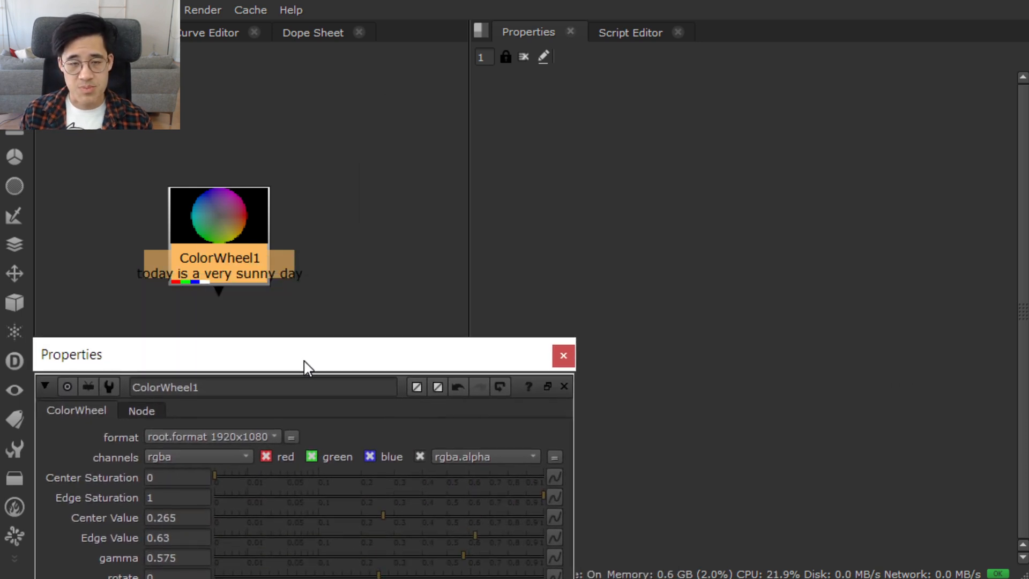
Rename line 5's knob to 'edgeSaturation', correcting a misspelling along the way.
{"action": "left_click", "coordinate": [630, 32]}
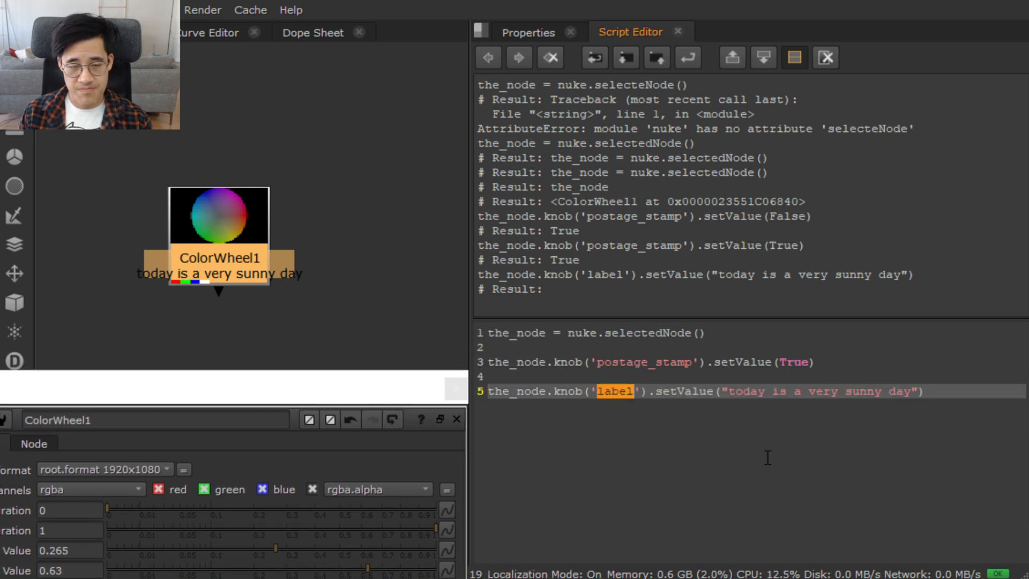
{"action": "type", "text": "edgeStauratio"}
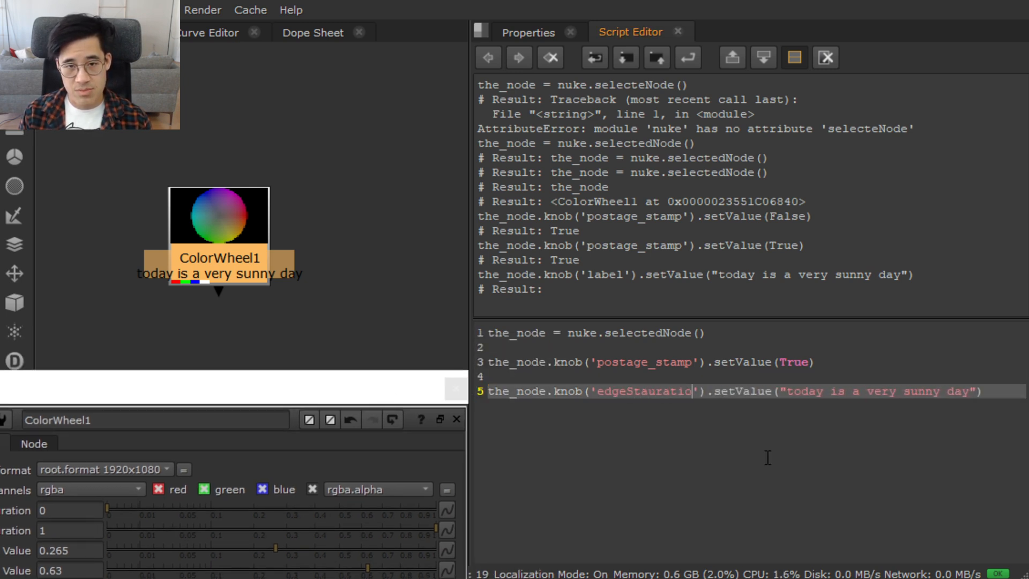
{"action": "key", "text": "BackSpace"}
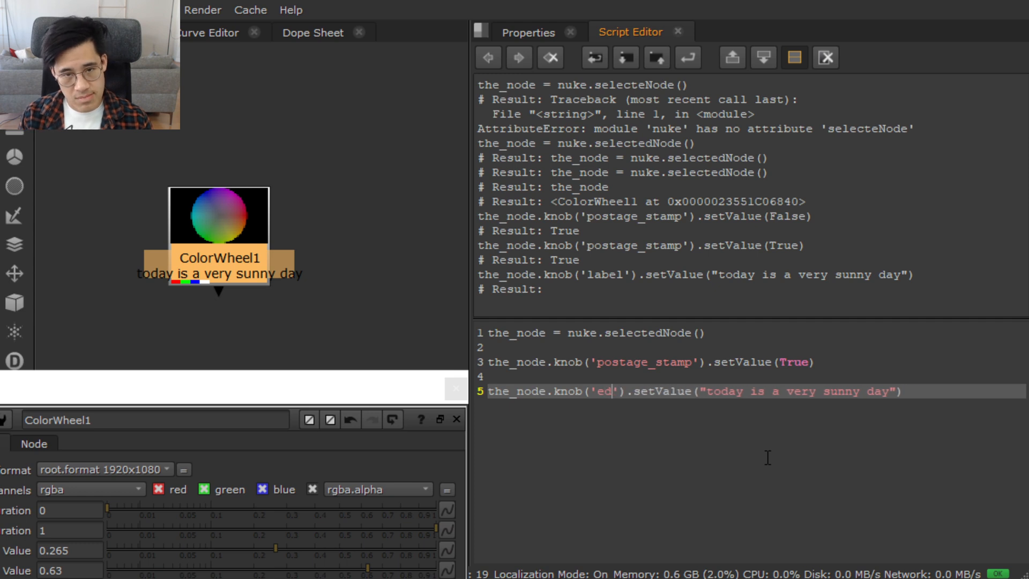
{"action": "type", "text": "geSat"}
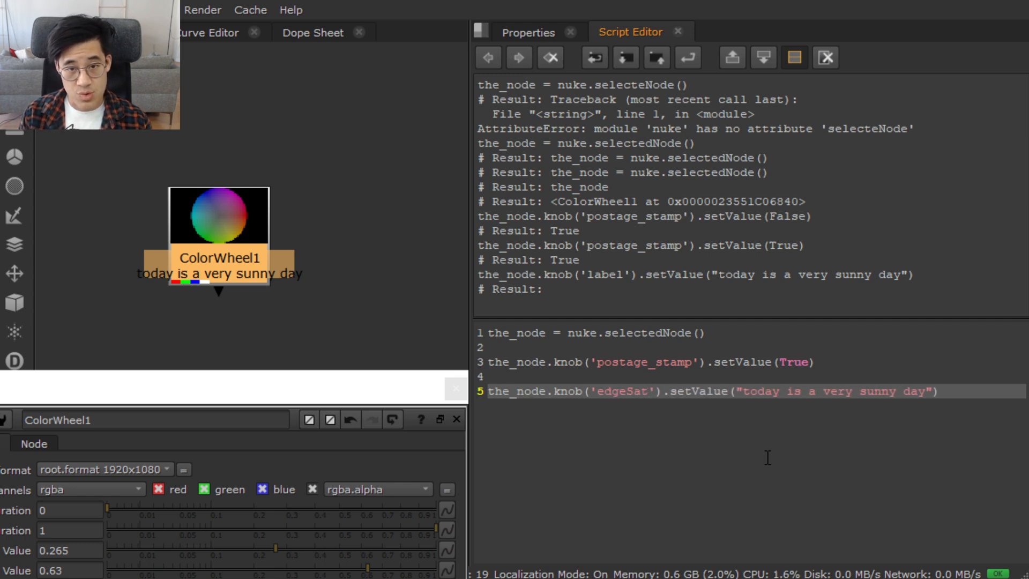
{"action": "type", "text": "uration"}
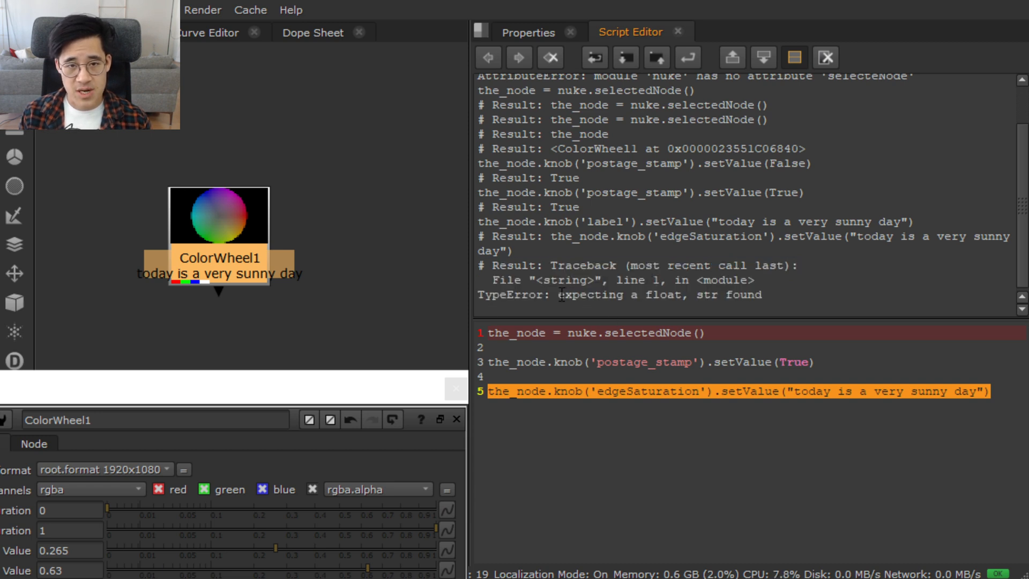
Highlight the 'expecting a float, str found' TypeError in the output.
{"action": "double_click", "coordinate": [727, 295]}
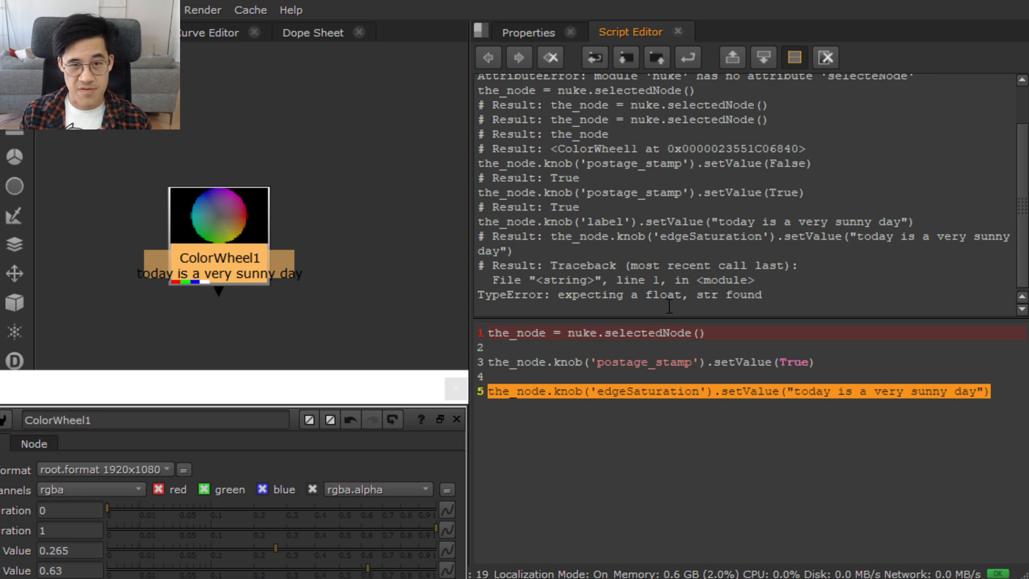
{"action": "double_click", "coordinate": [617, 294]}
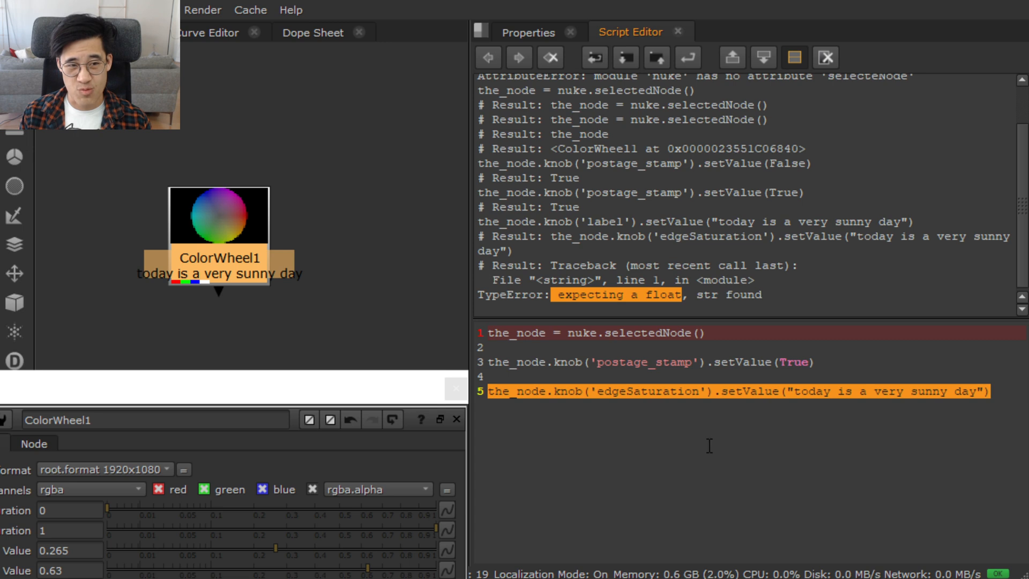
{"action": "mouse_move", "coordinate": [711, 317]}
{"action": "type", "text": "1200"}
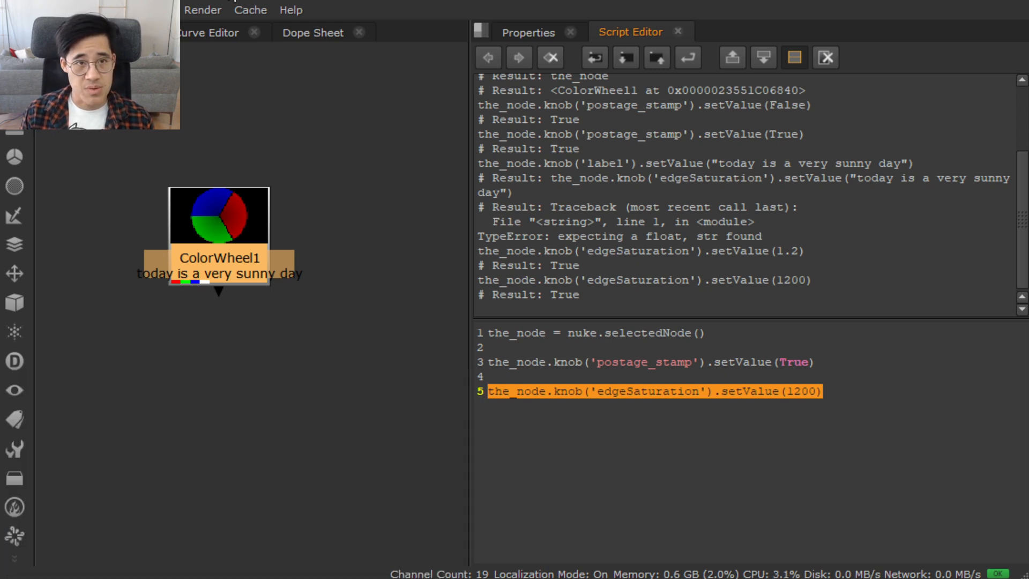
Open the About Nuke screen showing NukeX Non-Commercial version and licence.
{"action": "left_click", "coordinate": [290, 10]}
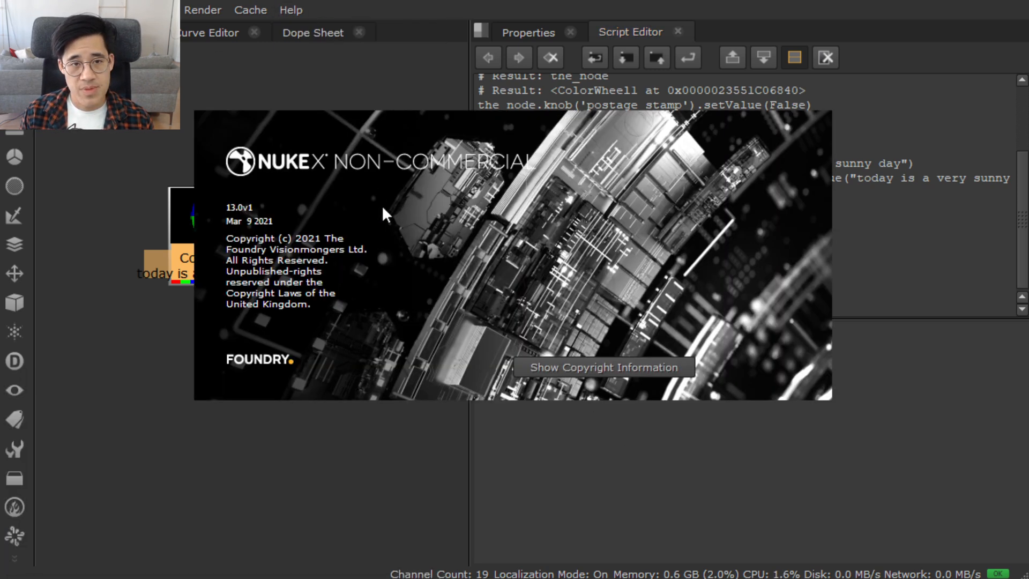
{"action": "mouse_move", "coordinate": [360, 198]}
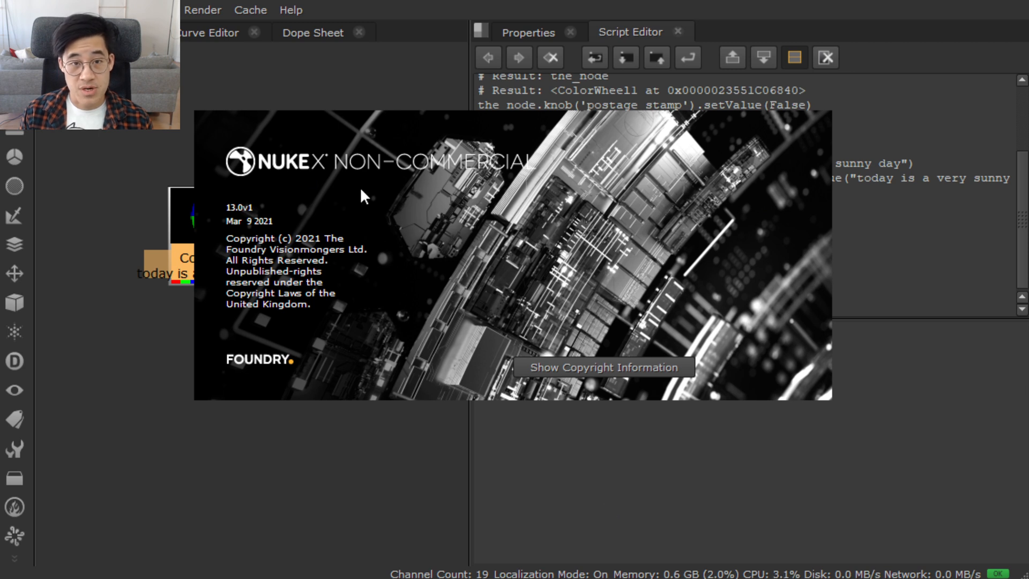
{"action": "mouse_move", "coordinate": [401, 202]}
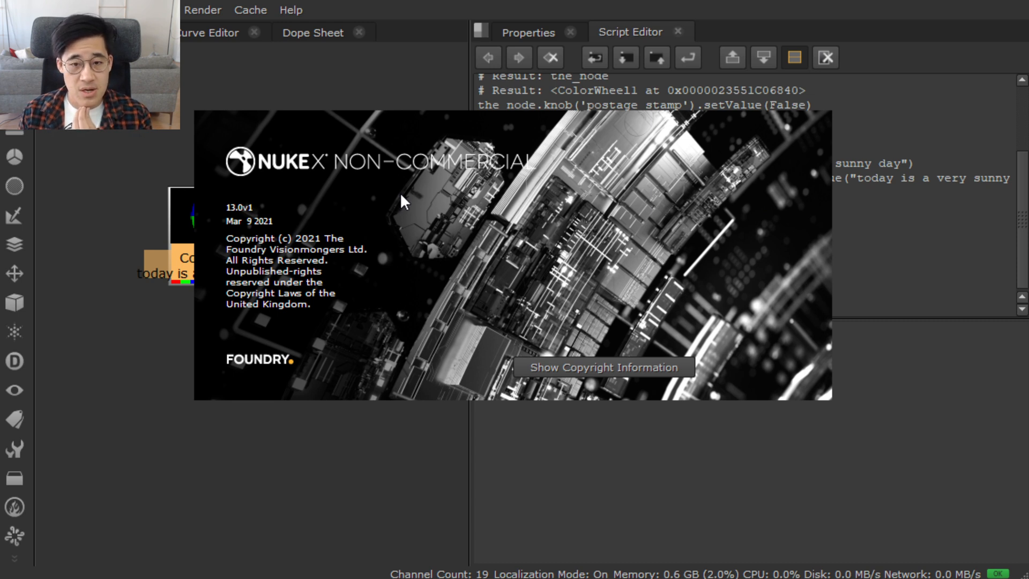
{"action": "mouse_move", "coordinate": [413, 208]}
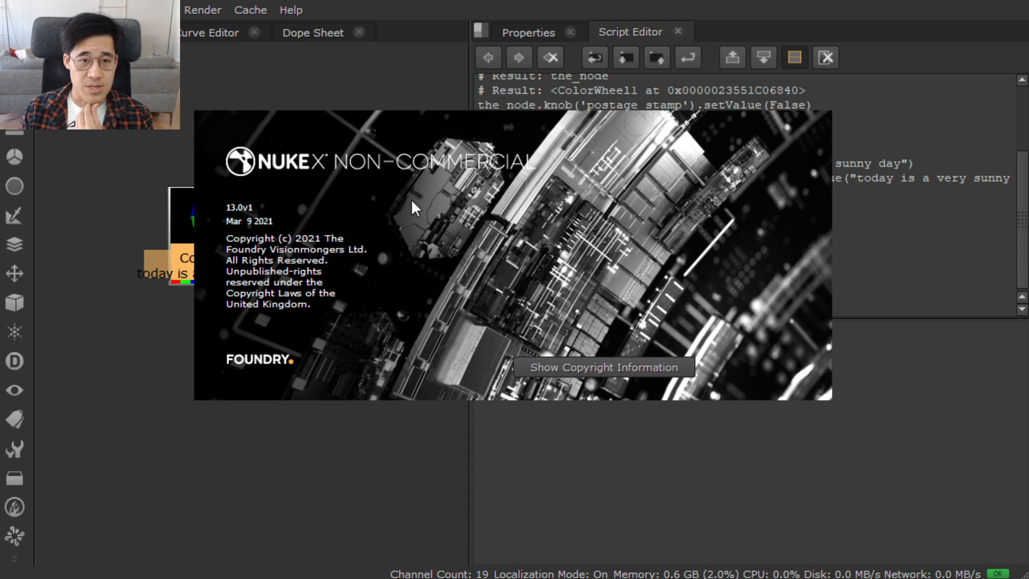
{"action": "mouse_move", "coordinate": [354, 439]}
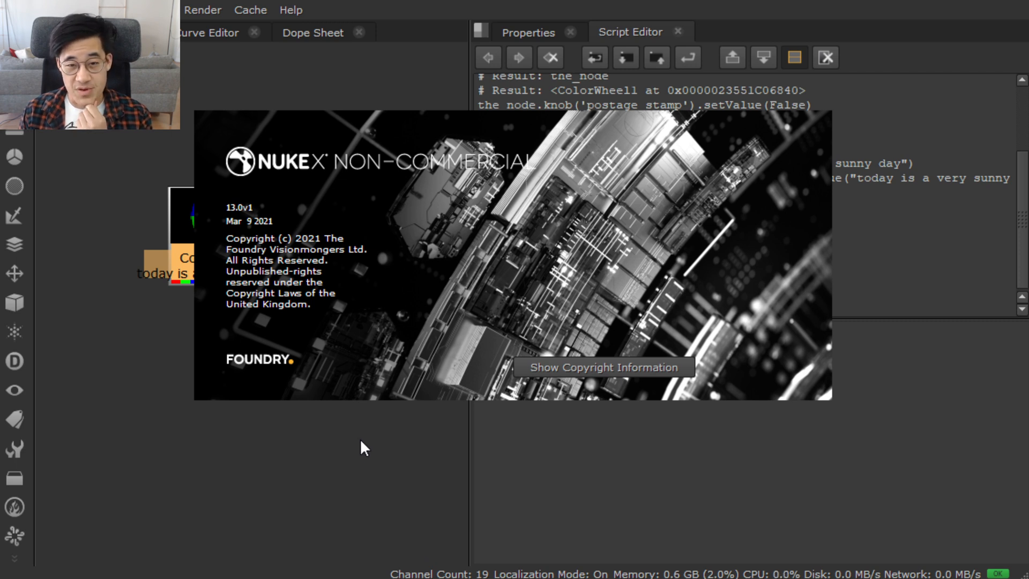
{"action": "mouse_move", "coordinate": [375, 475]}
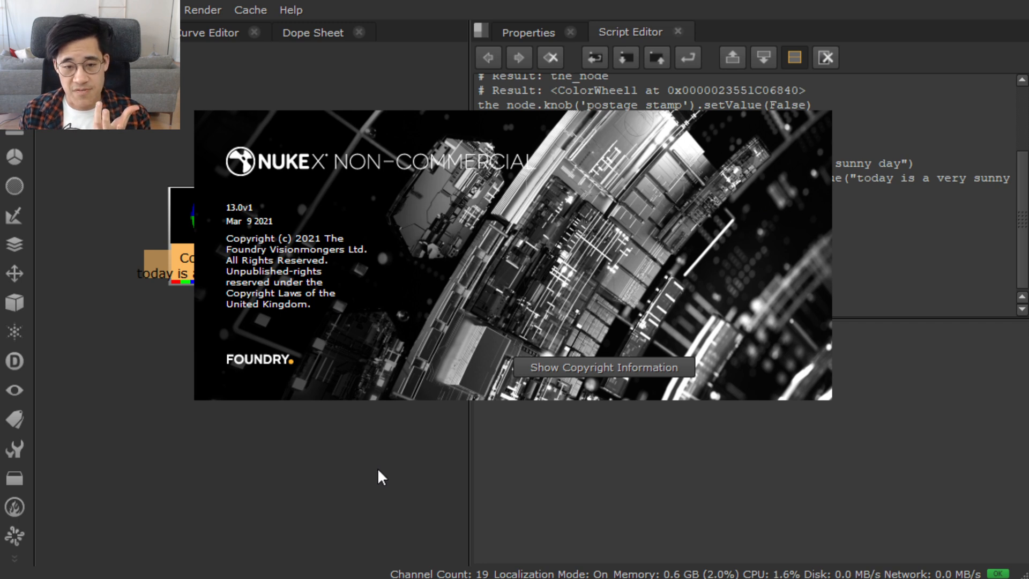
{"action": "mouse_move", "coordinate": [405, 500]}
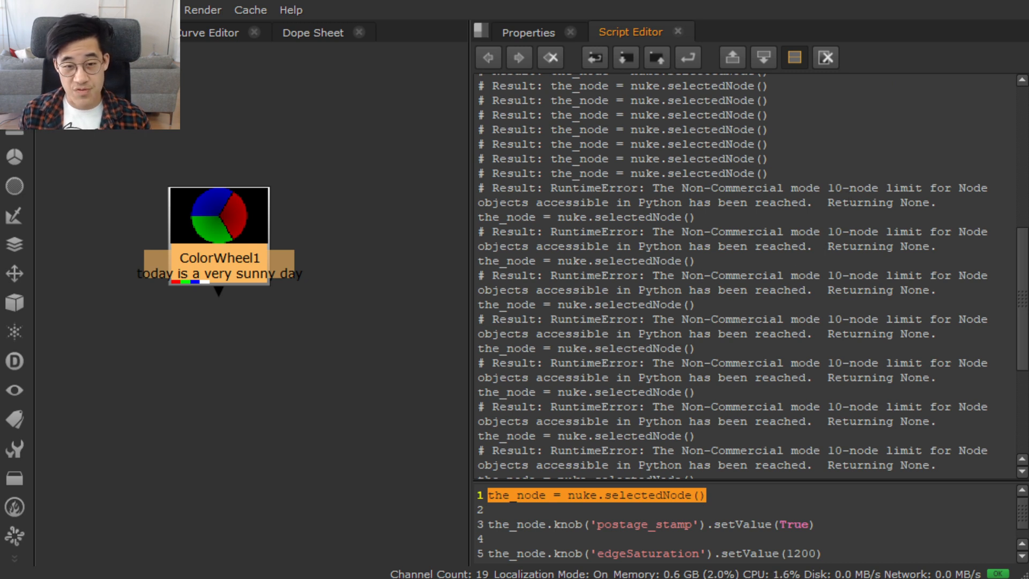
Enlarge the Script Editor's code input area.
{"action": "double_click", "coordinate": [875, 188]}
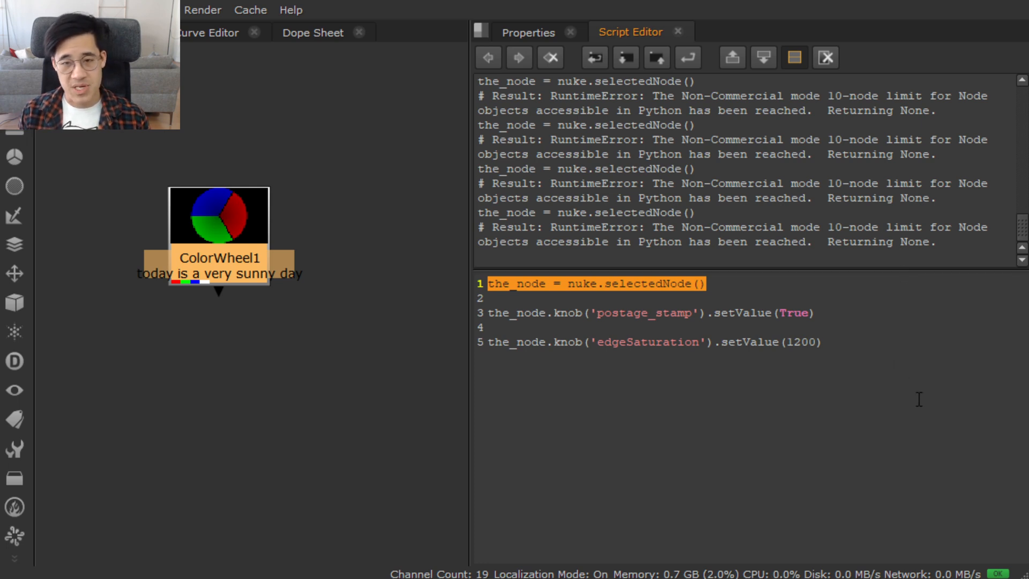
{"action": "mouse_move", "coordinate": [847, 340]}
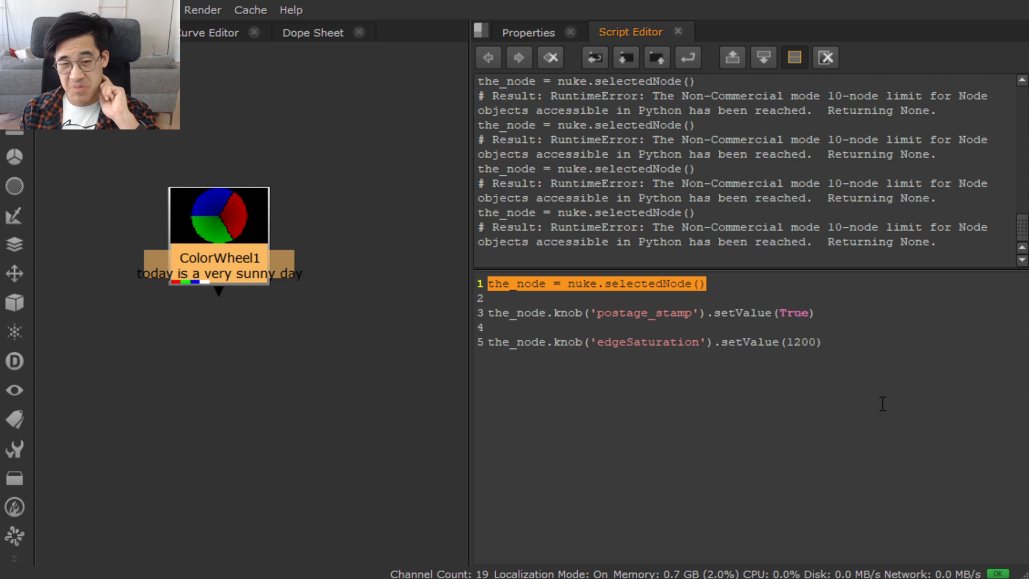
{"action": "mouse_move", "coordinate": [890, 412]}
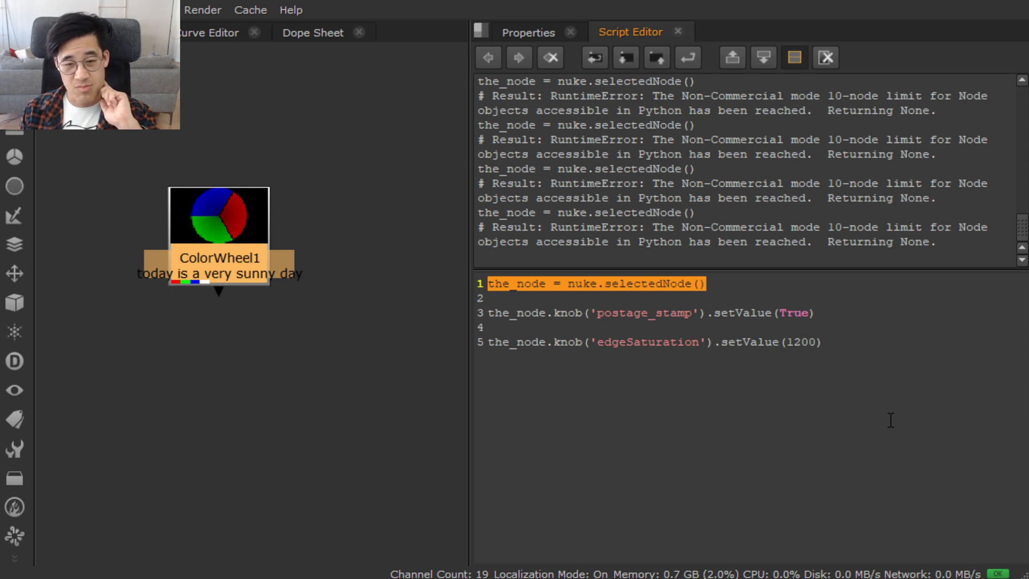